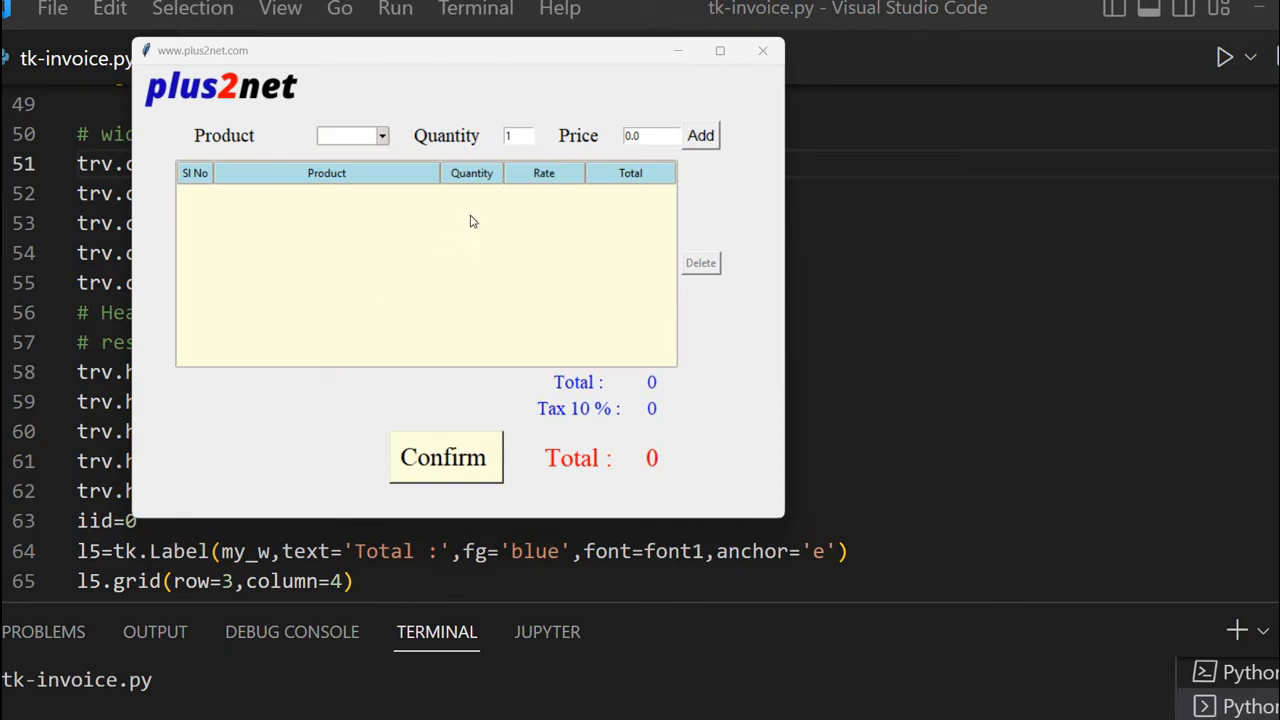
mouse_move(612, 96)
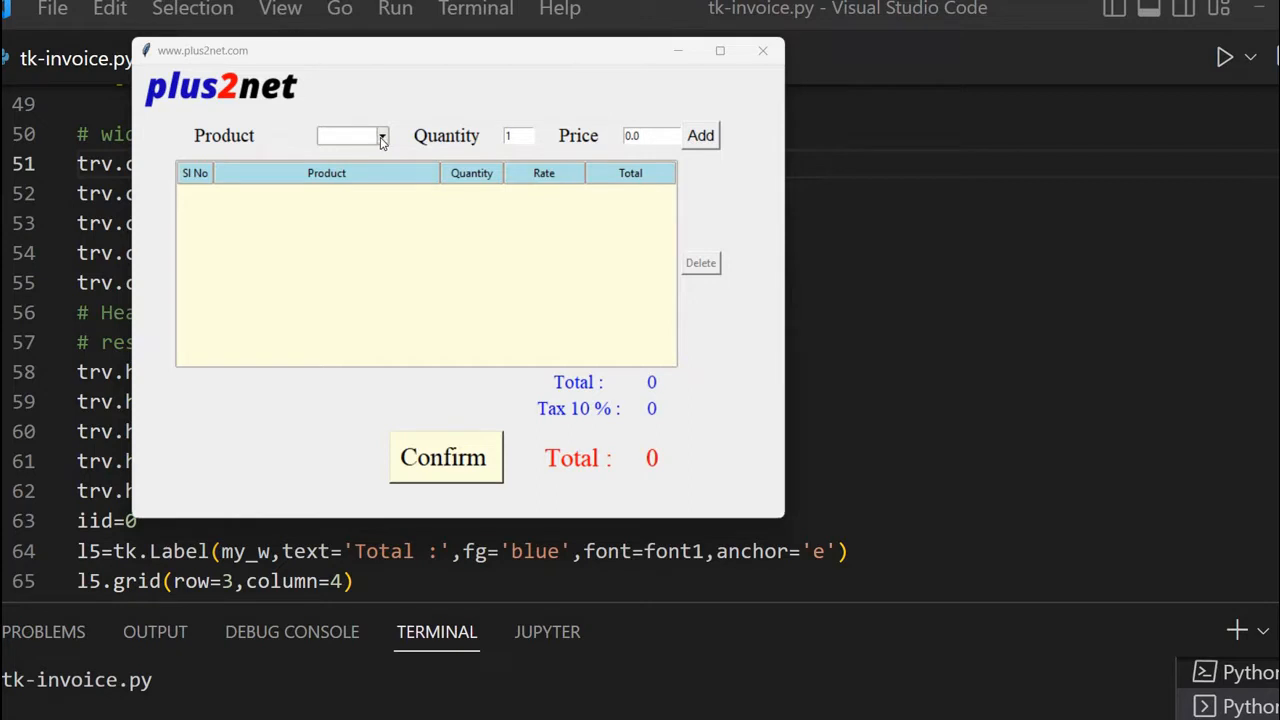
Step: Add a Pen Drive line, quantity 5 at rate 12.3, totalling 61.5
left_click(380, 136)
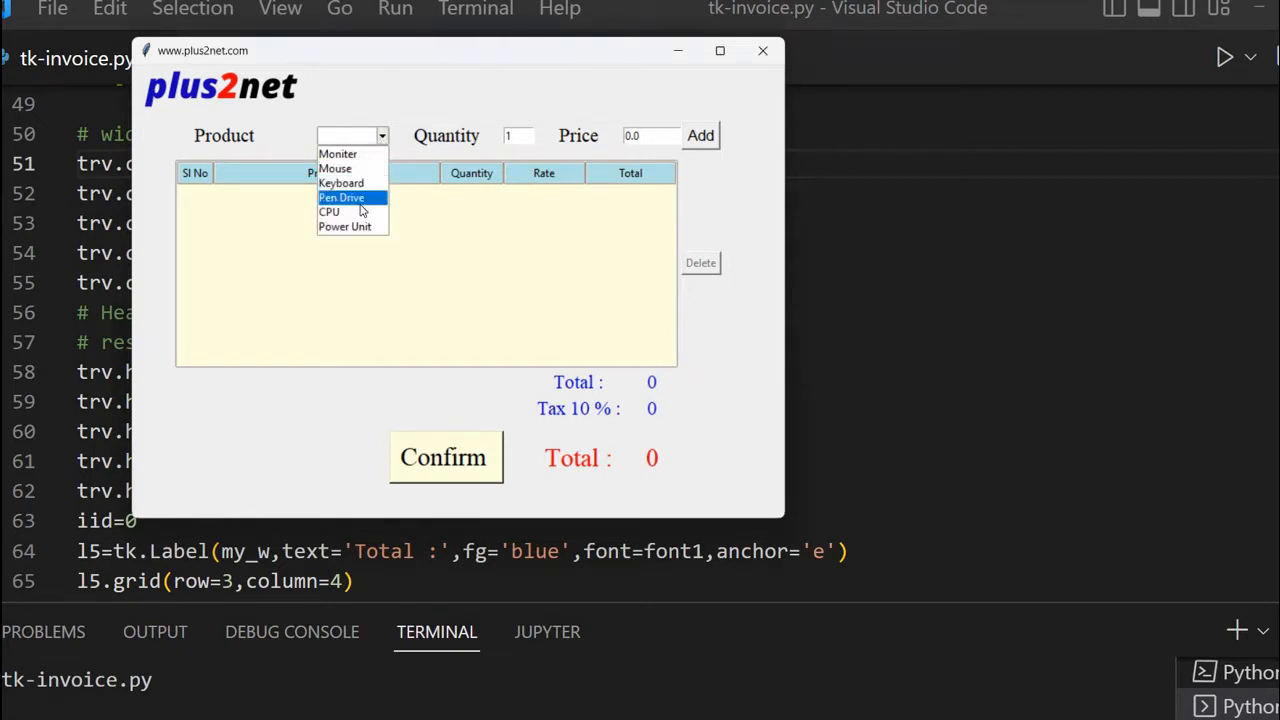
left_click(340, 198)
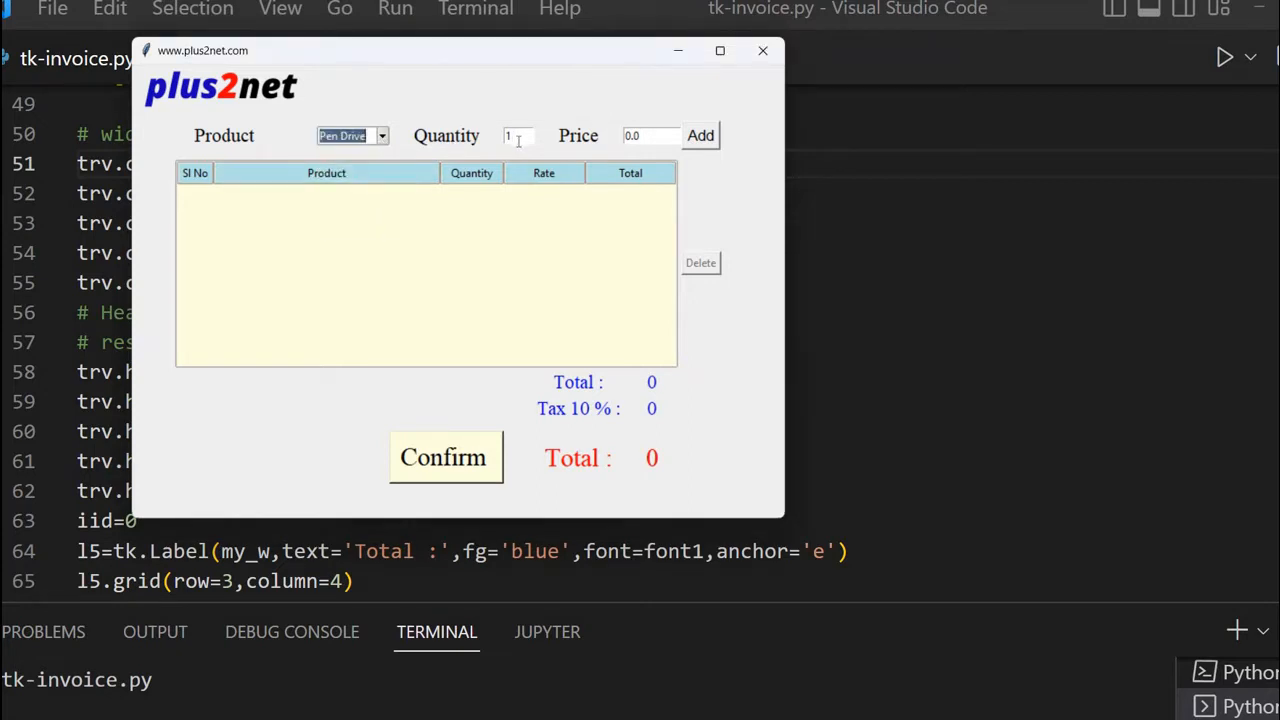
type("5")
left_click(650, 136)
type("1")
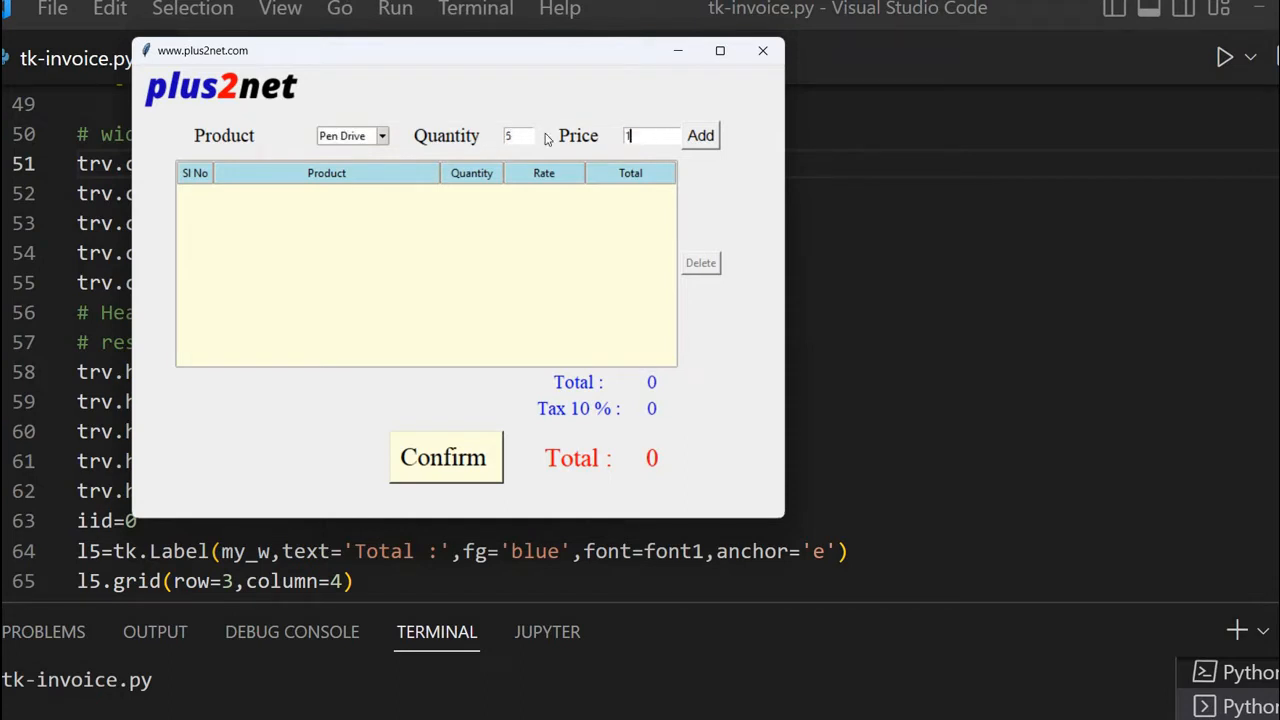
type("2.3")
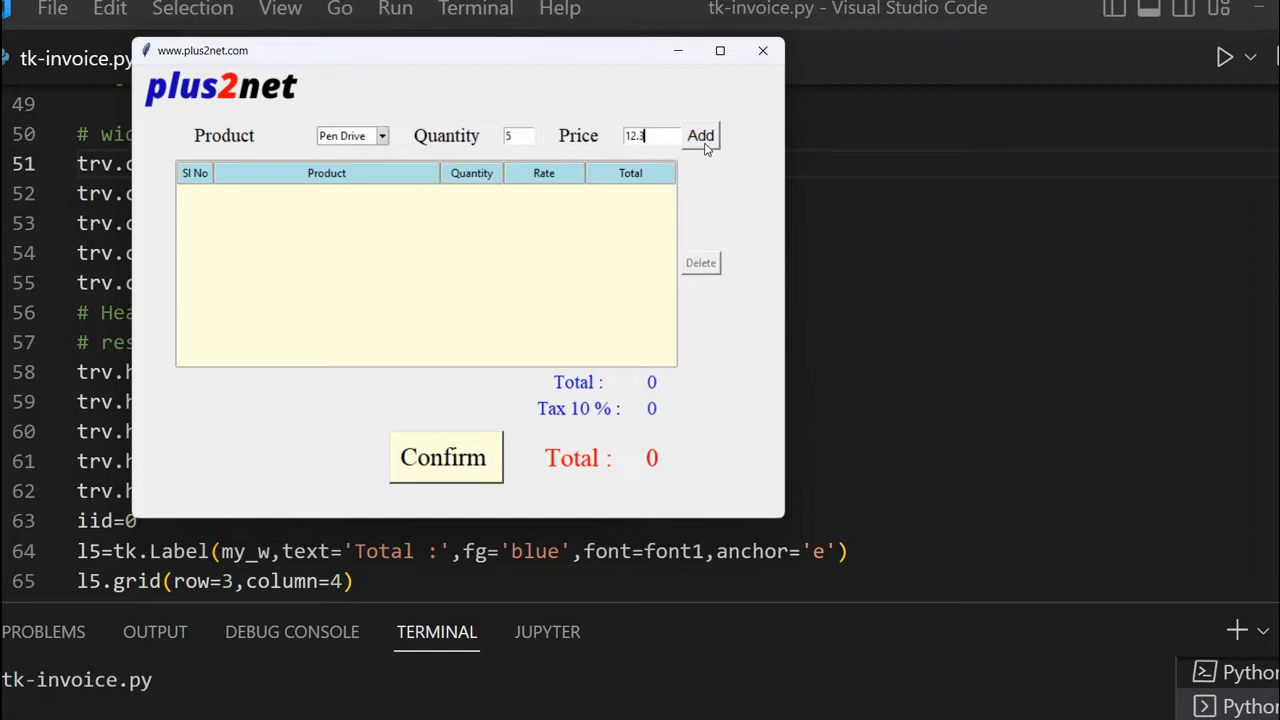
left_click(700, 136)
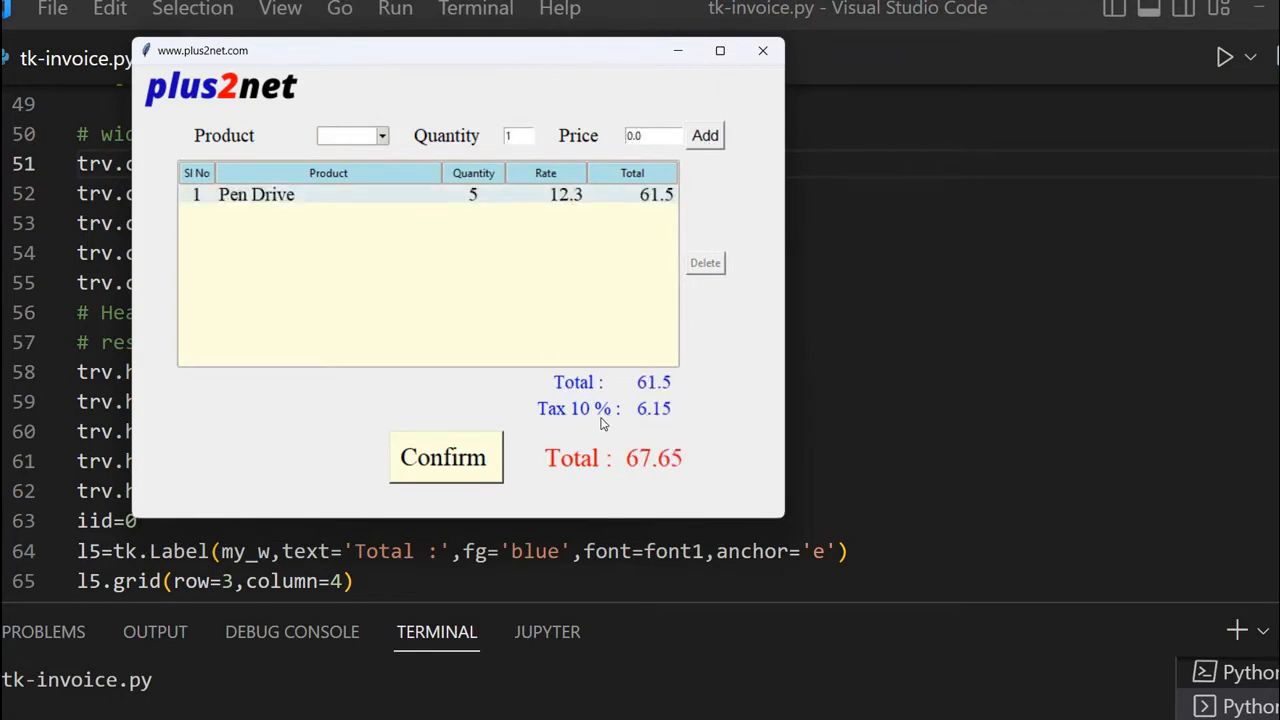
mouse_move(670, 460)
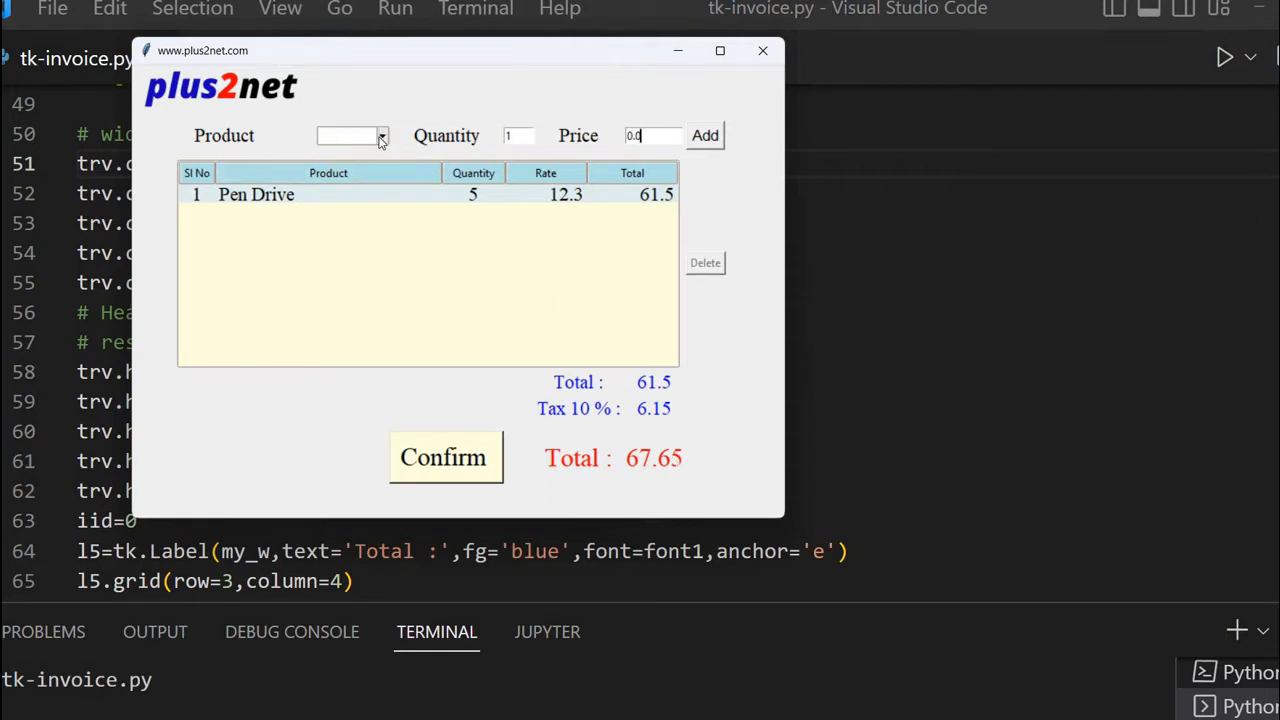
Step: Add a Mouse line, quantity 7 at rate 12.4, totalling 86.8
left_click(350, 136)
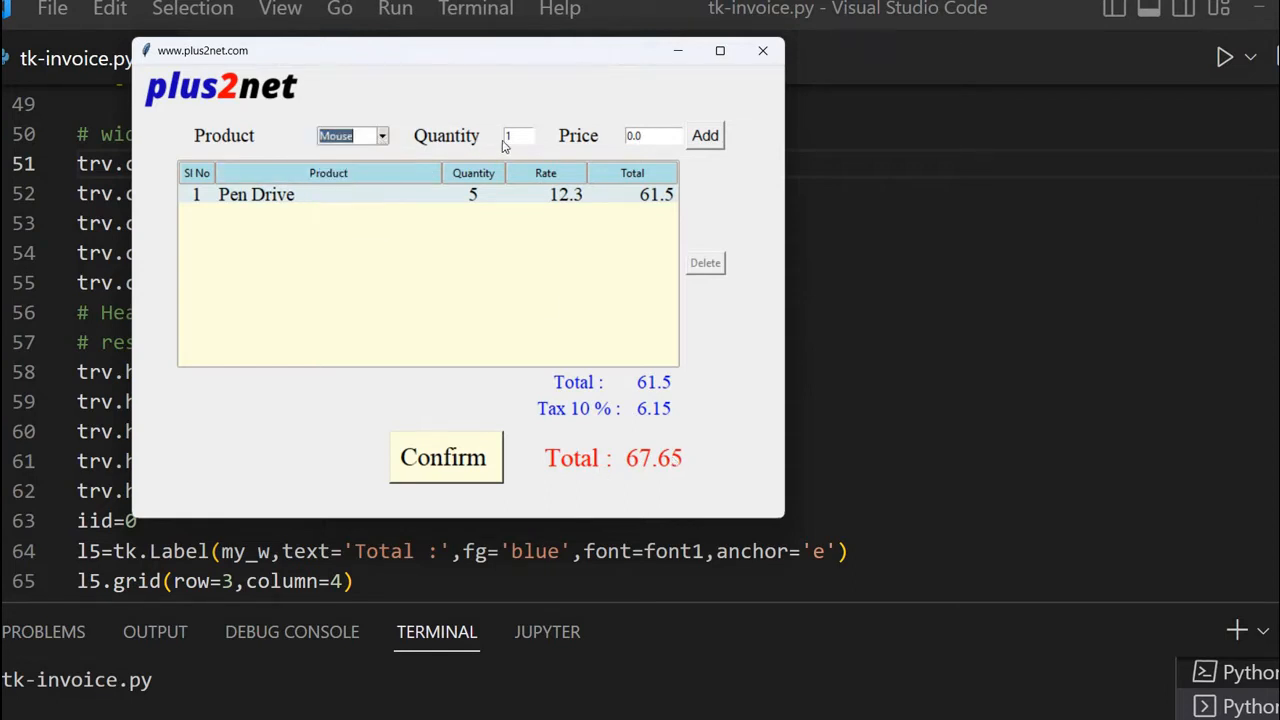
left_click(516, 136)
type("7")
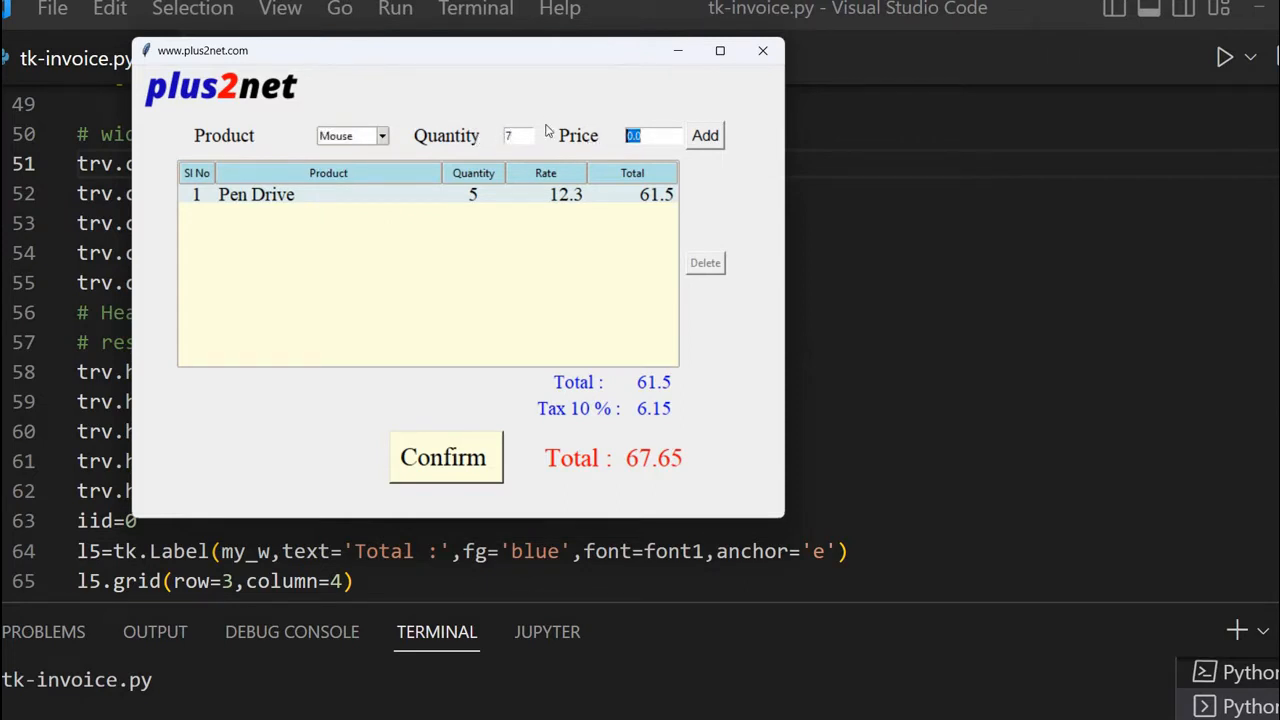
type("12.4")
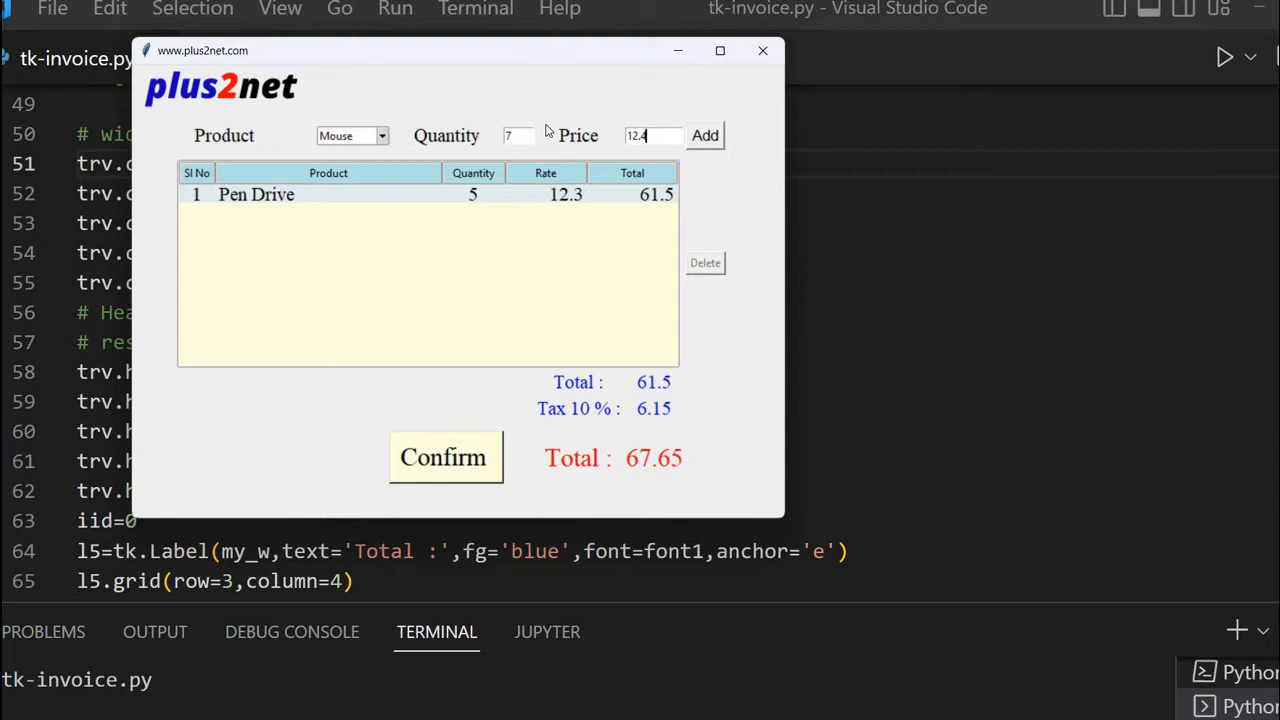
left_click(718, 136)
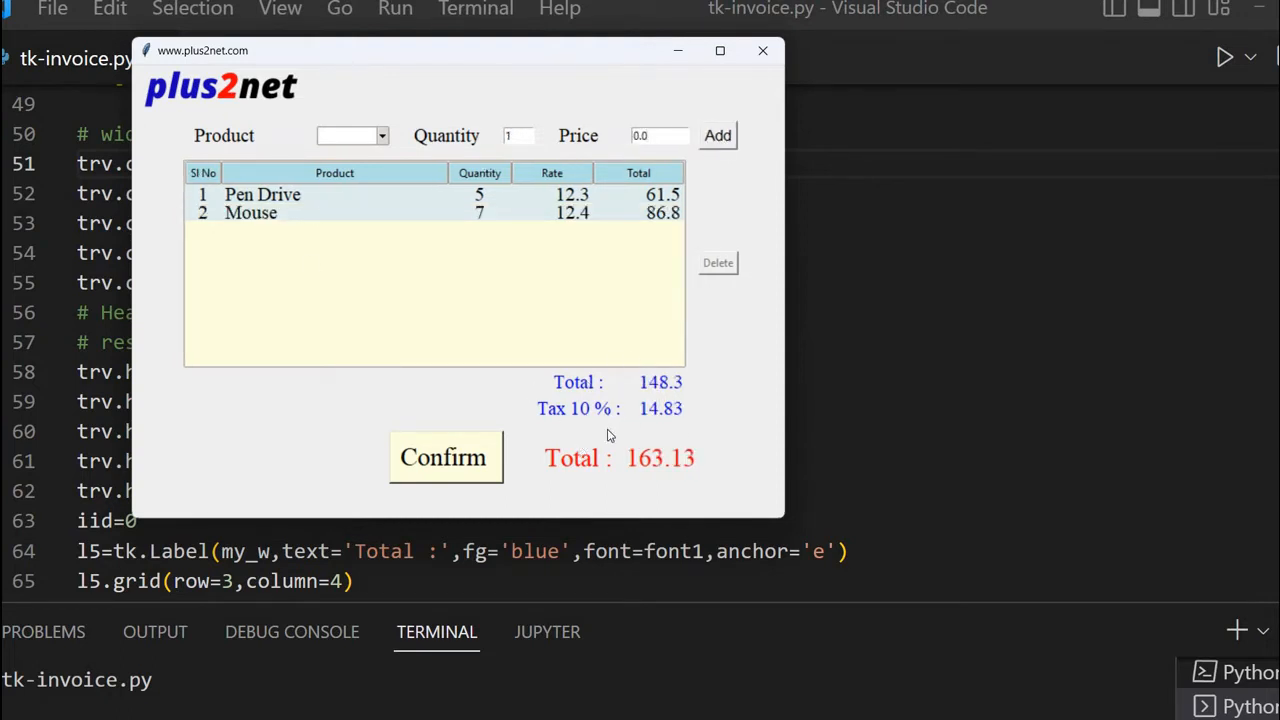
mouse_move(294, 132)
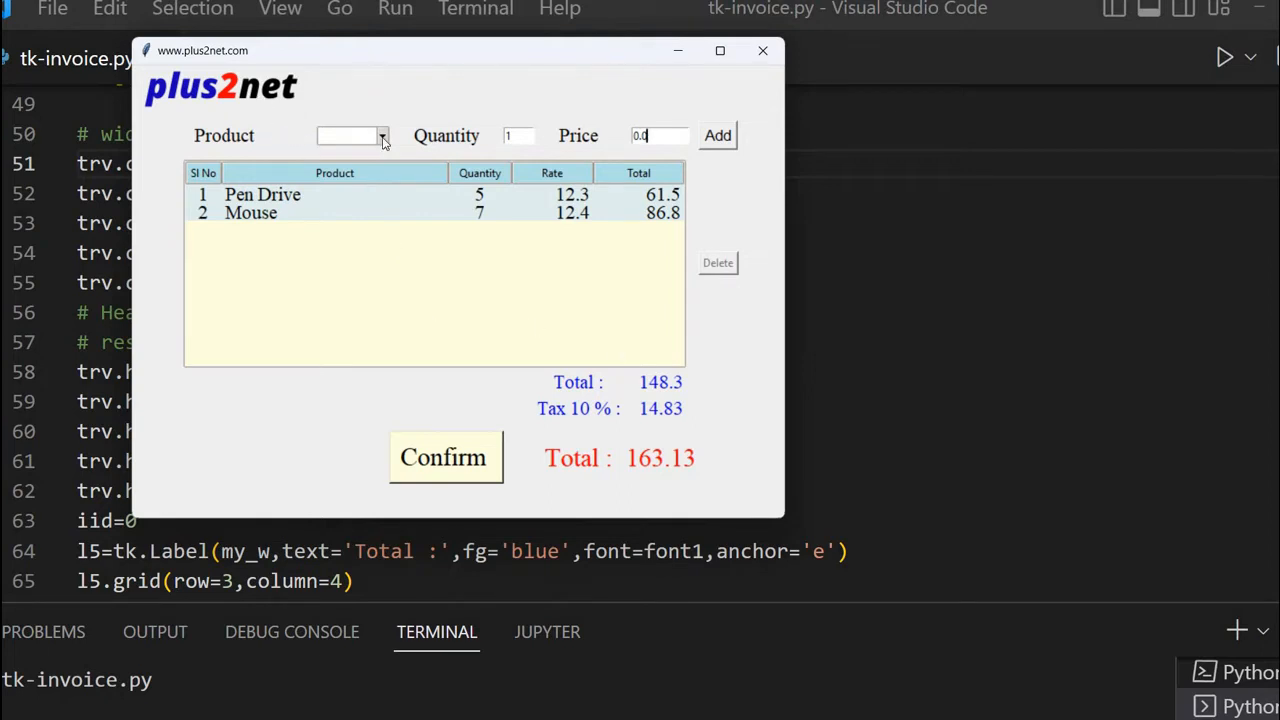
Step: Add a Power Unit line, quantity 4 at rate 12.8, totalling 51.2
left_click(382, 136)
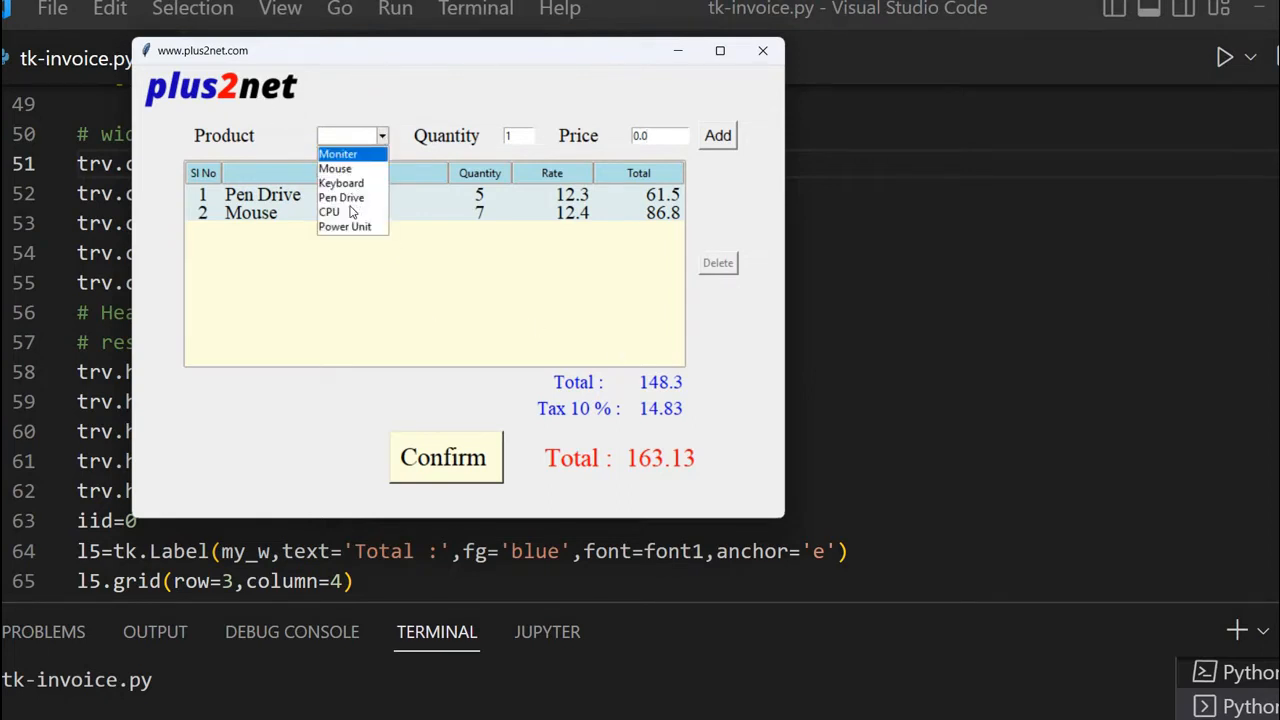
mouse_move(344, 226)
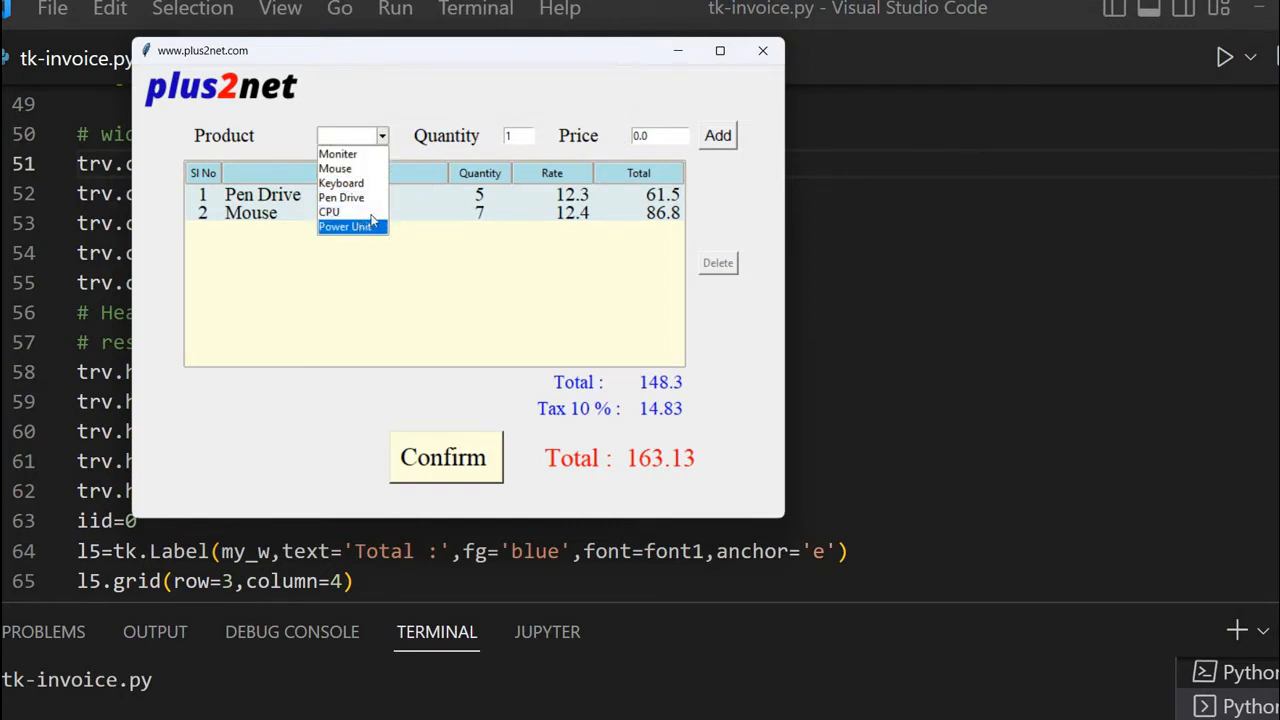
left_click(344, 226)
type("4")
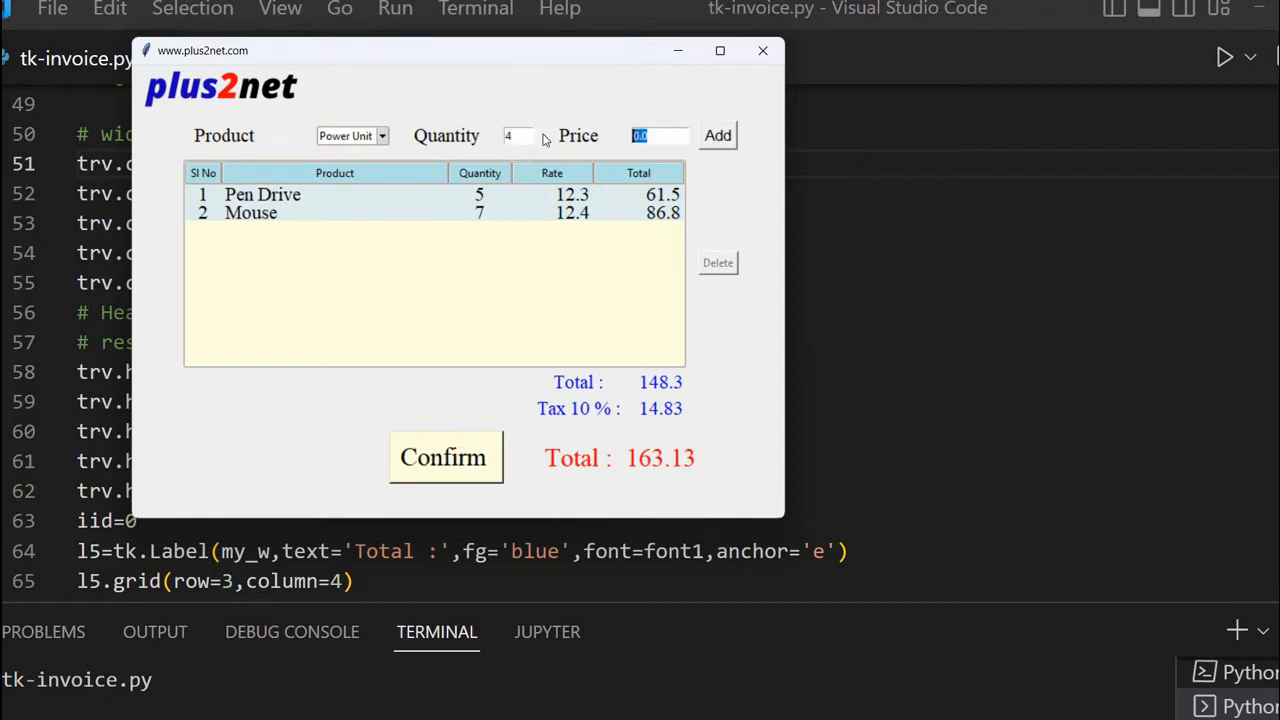
type("12.8")
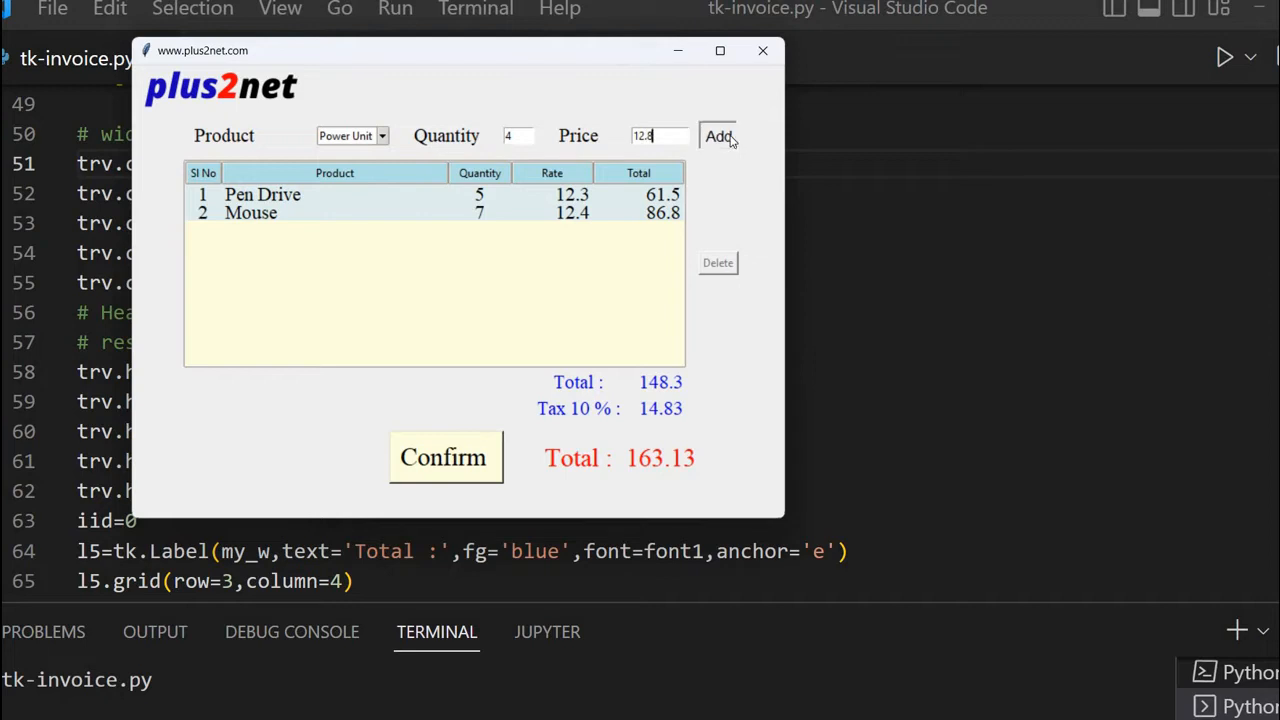
left_click(716, 136)
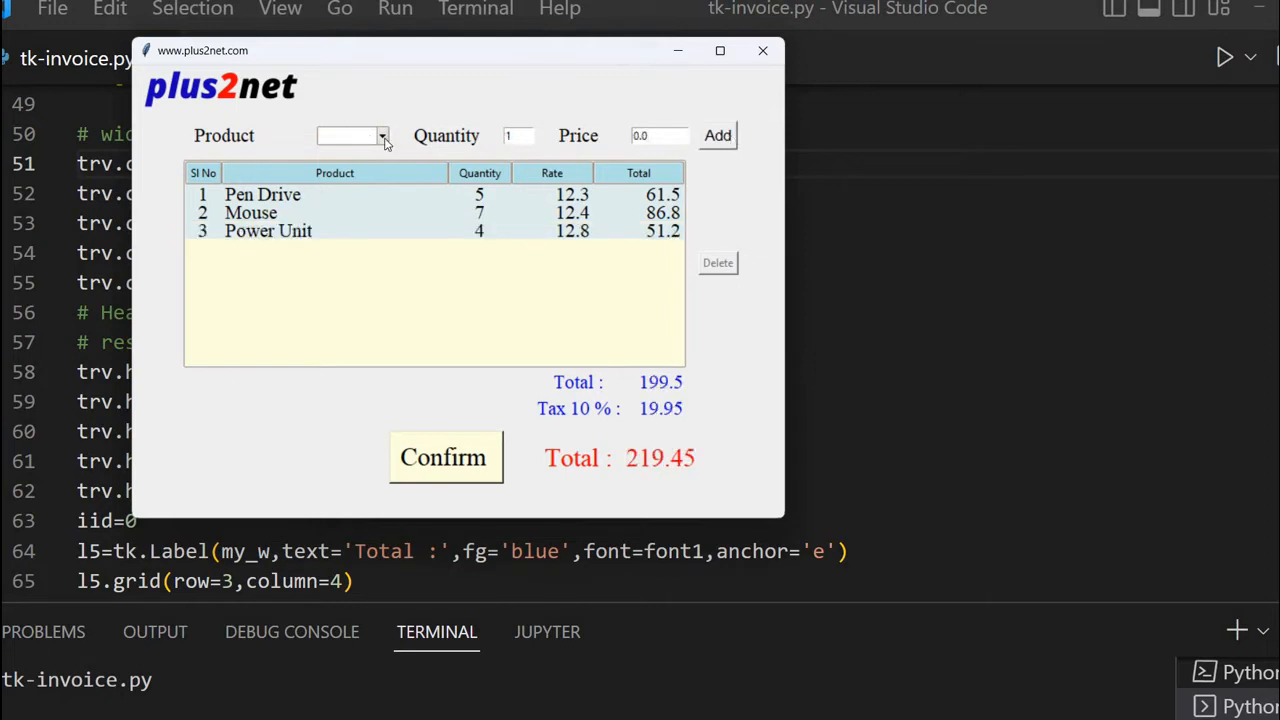
Step: Add a custom product abcde, quantity 1 at rate 12.5, as the fourth line
left_click(382, 136)
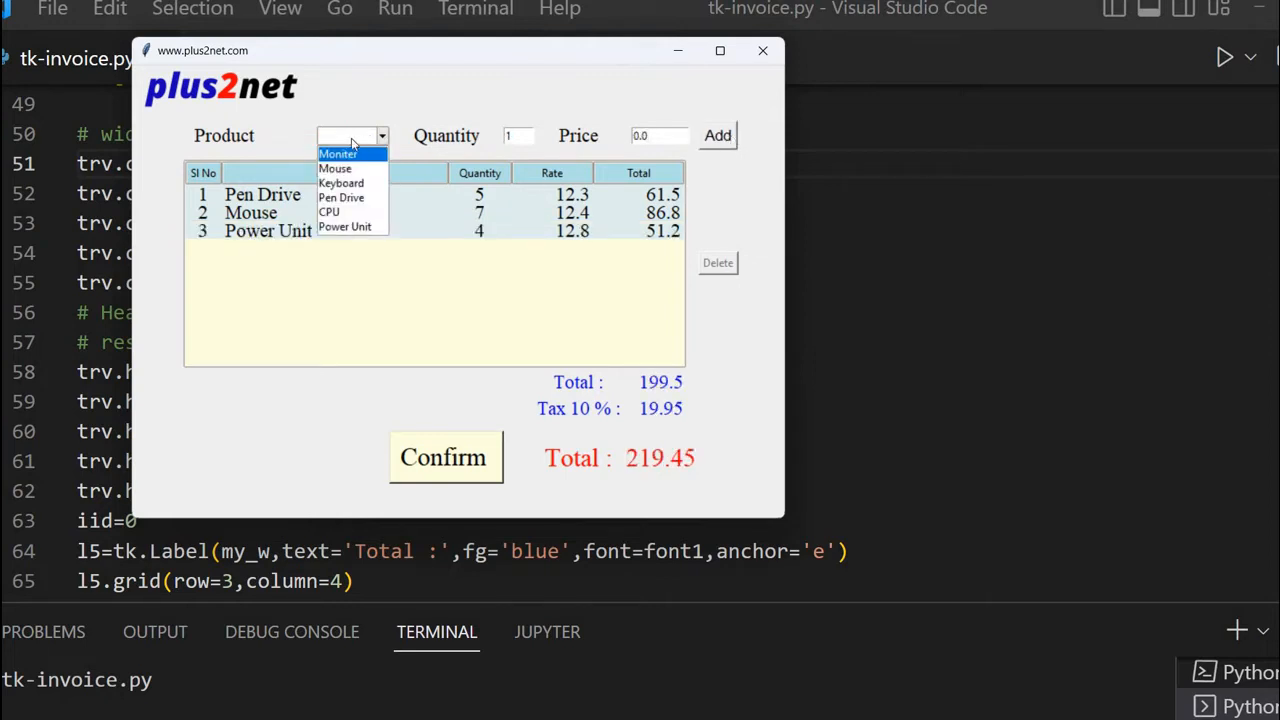
left_click(380, 136)
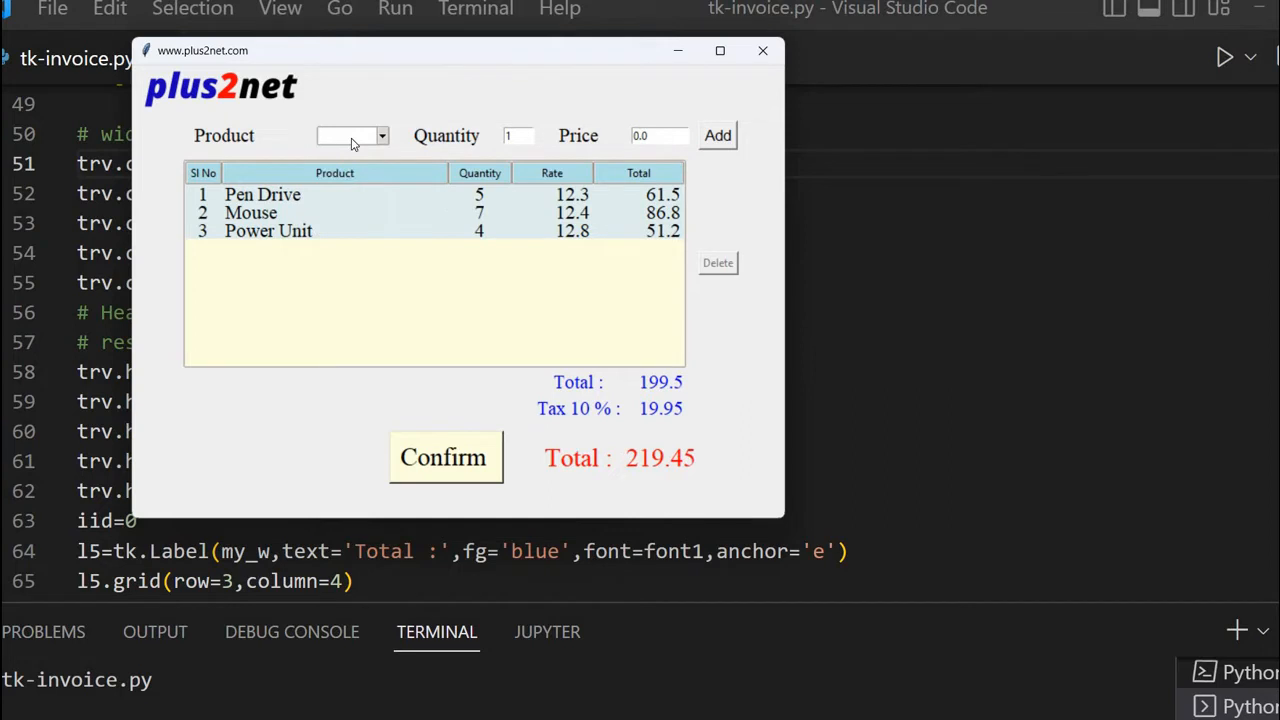
type("abcde")
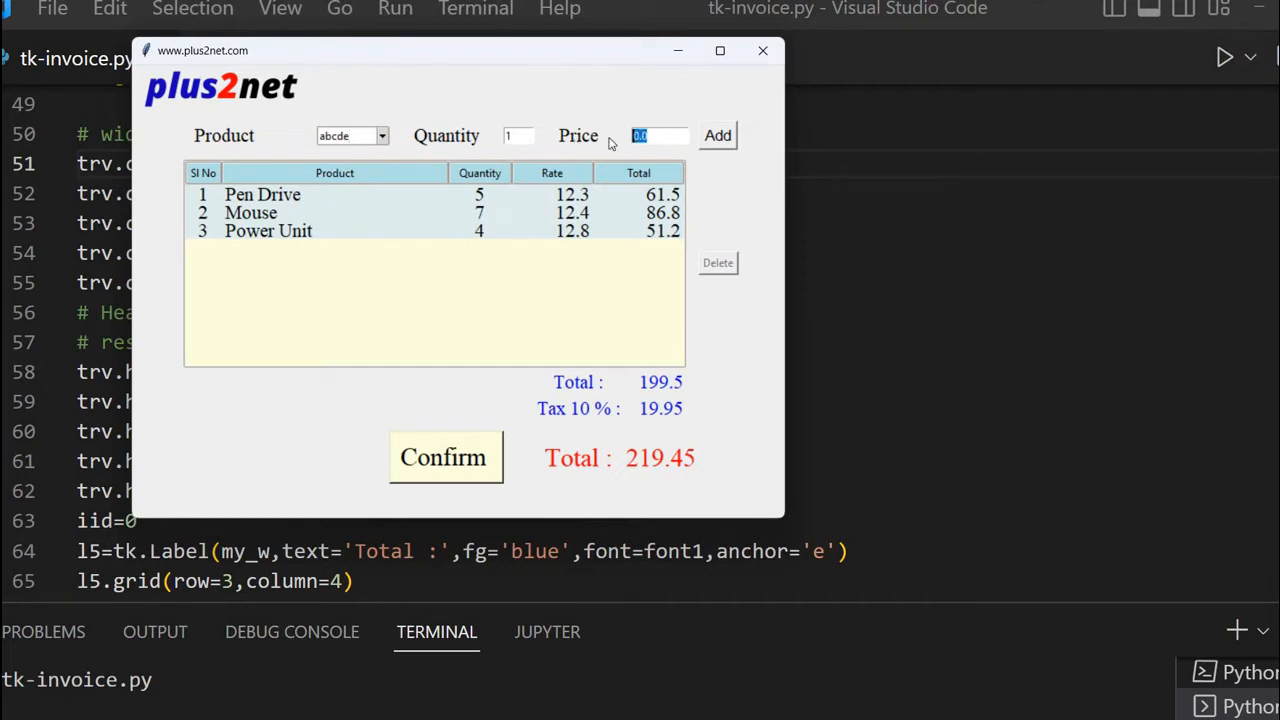
type("12.")
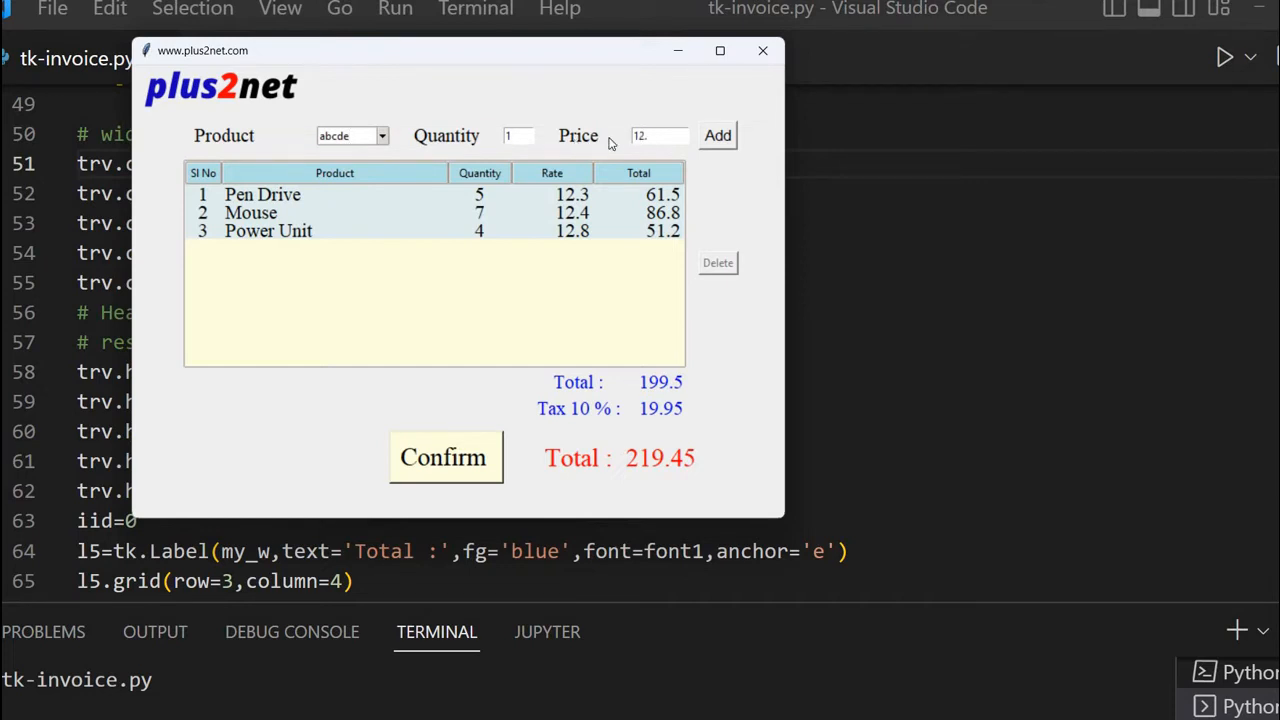
left_click(716, 136)
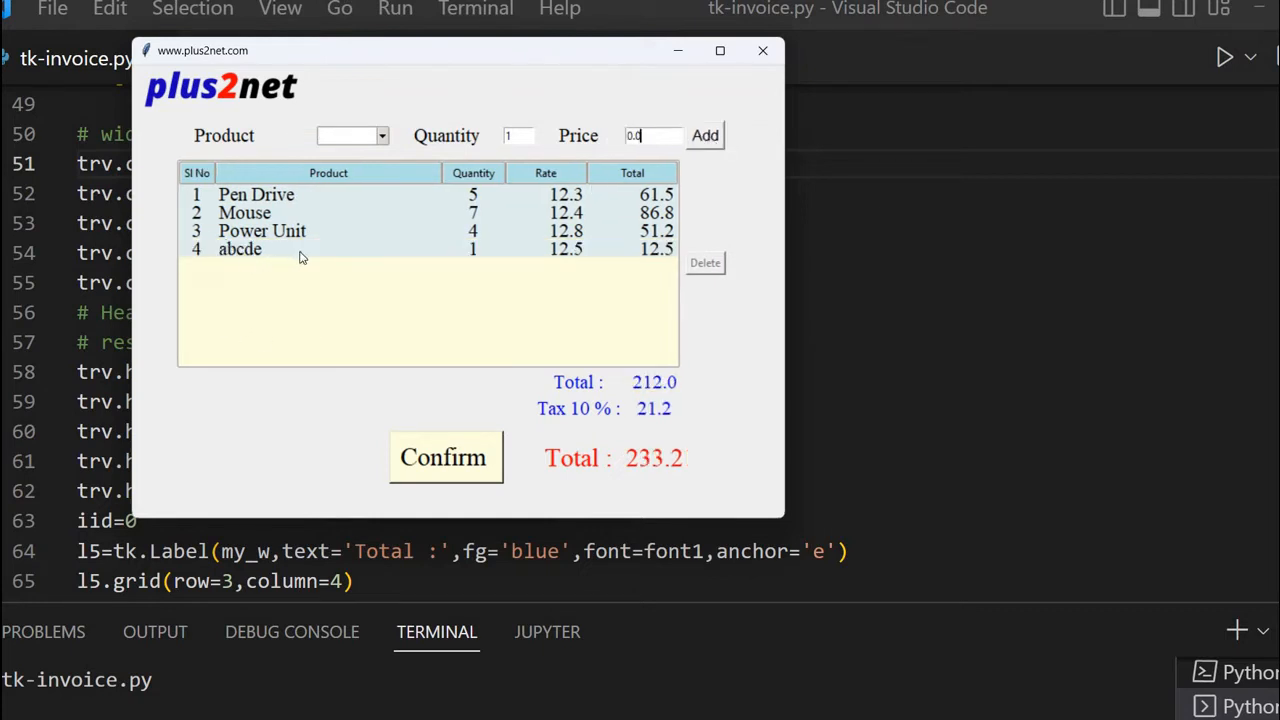
mouse_move(308, 200)
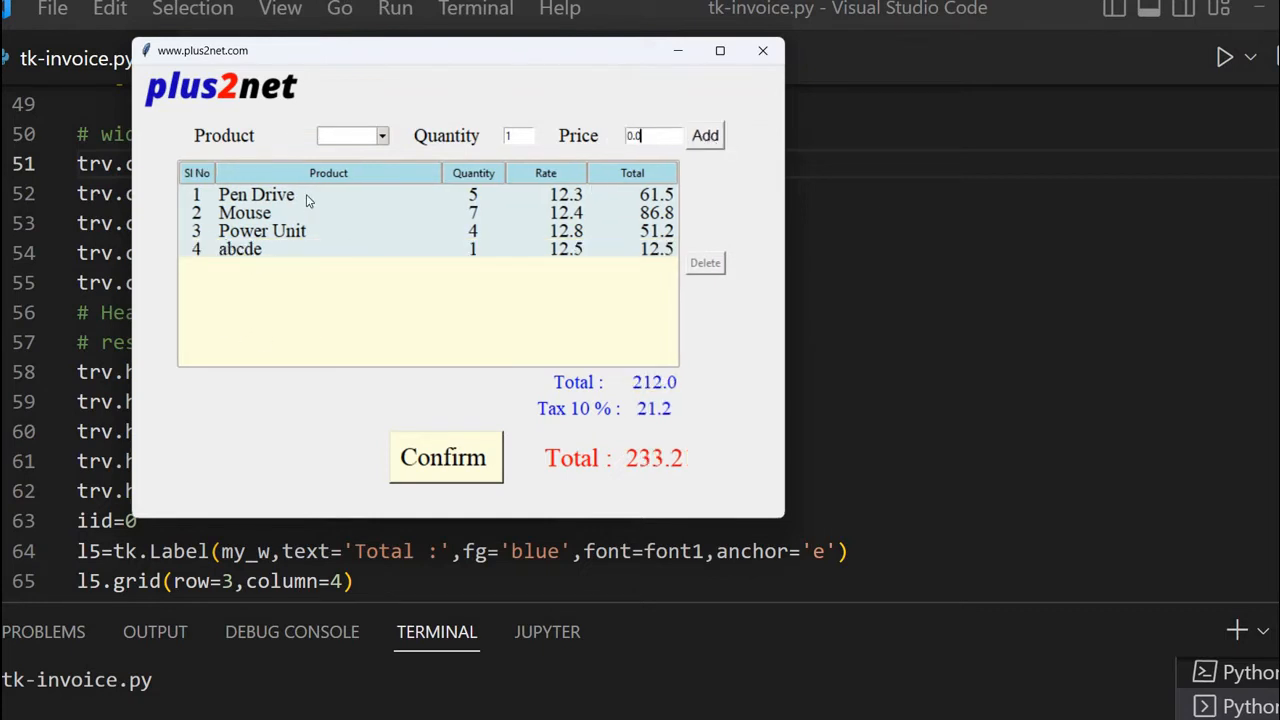
mouse_move(472, 148)
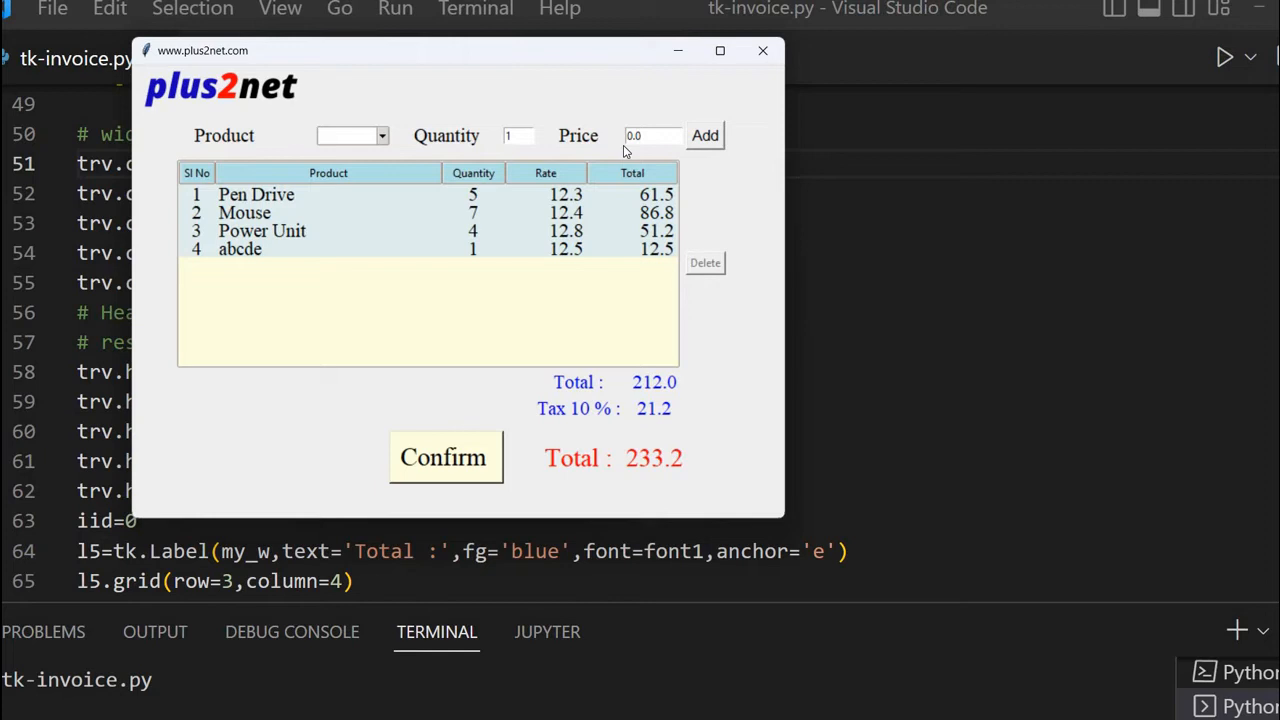
left_click(650, 136)
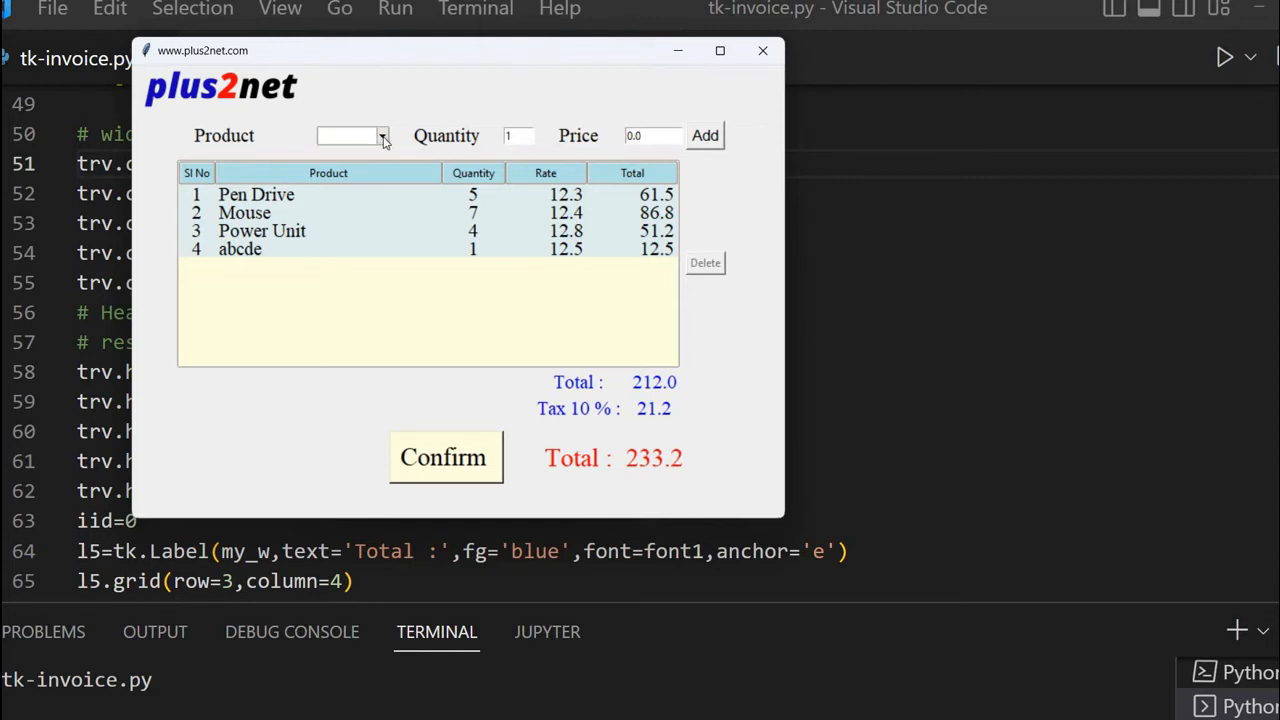
Step: Delete the Mouse line, leaving total 125.2, tax 12.52 and grand total 137.72
left_click(382, 136)
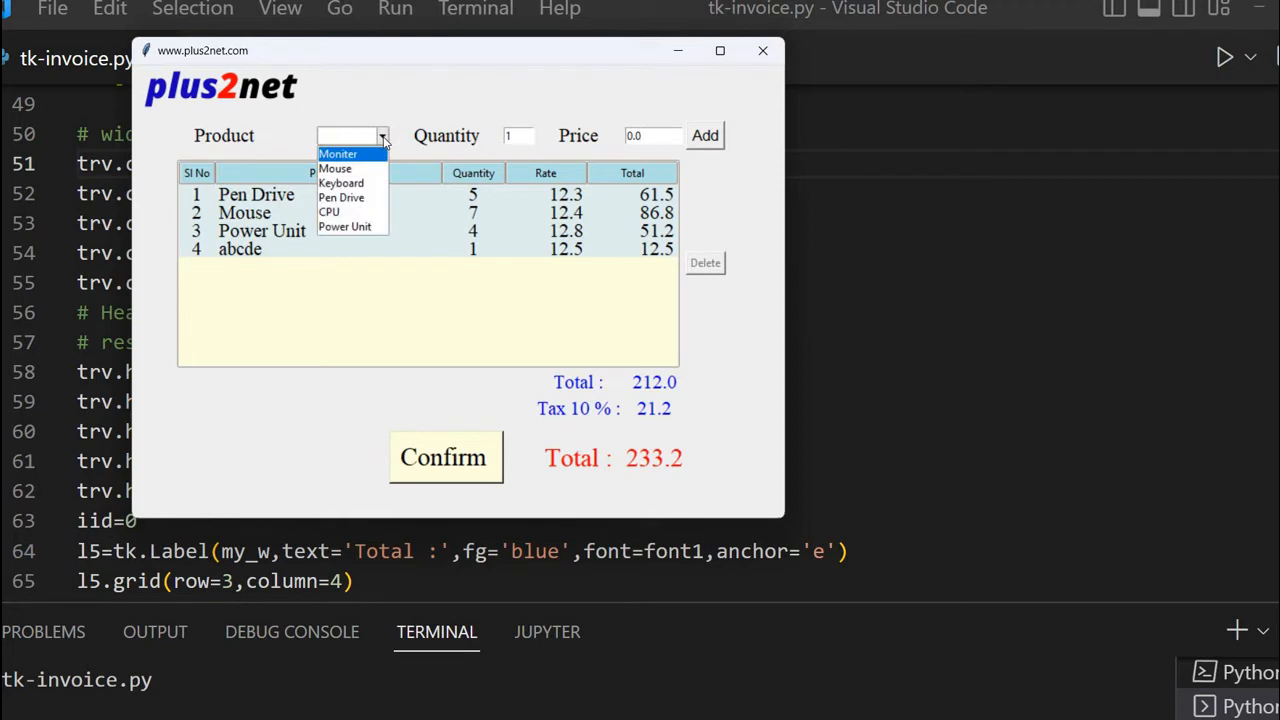
mouse_move(336, 168)
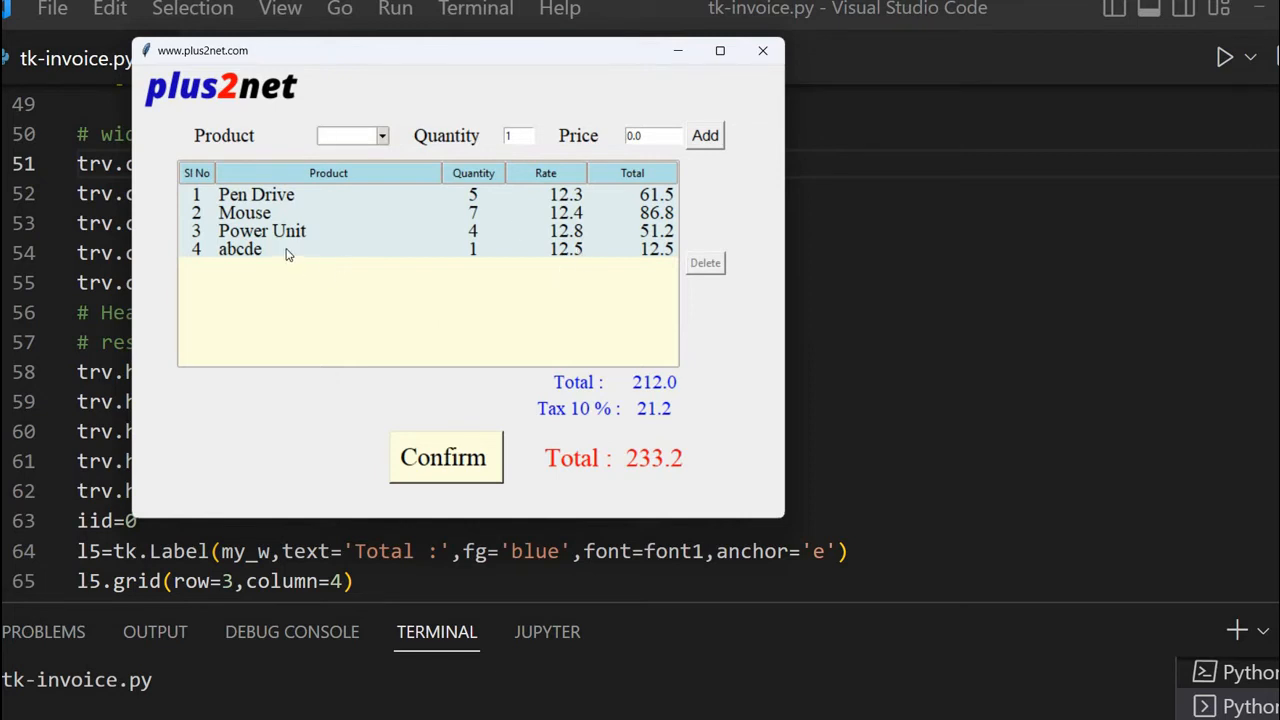
mouse_move(250, 224)
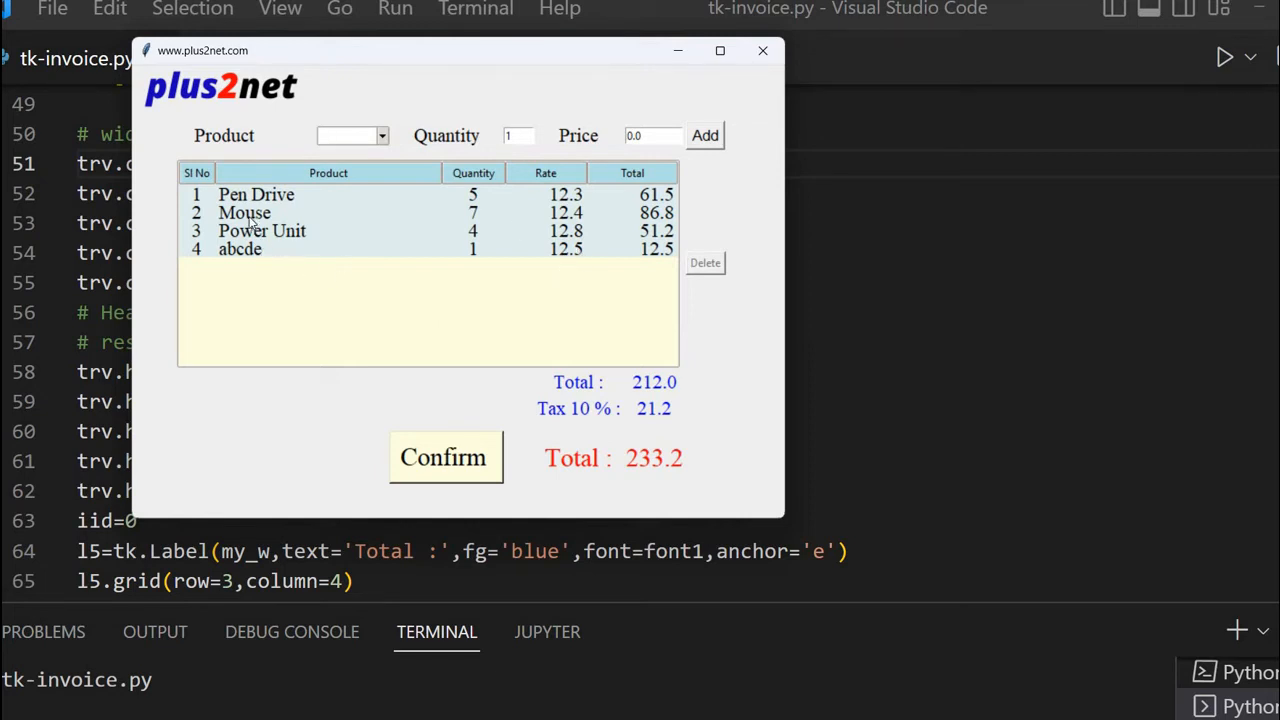
left_click(244, 212)
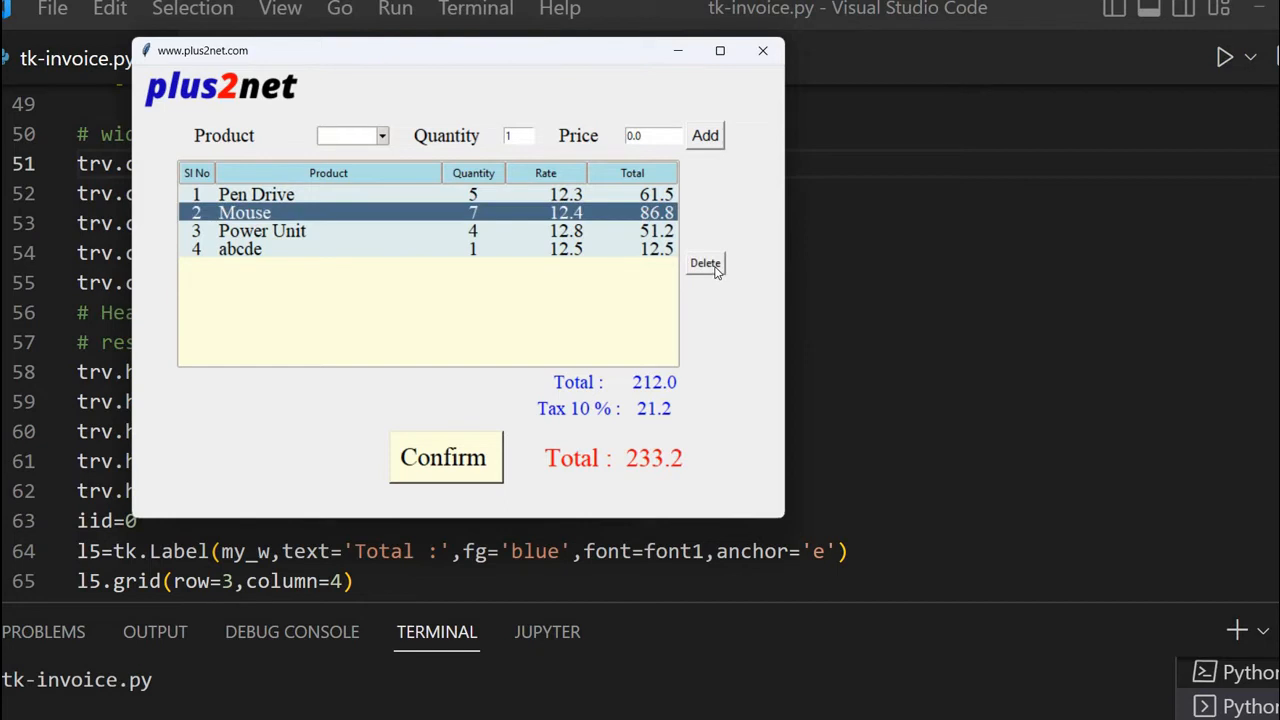
left_click(704, 262)
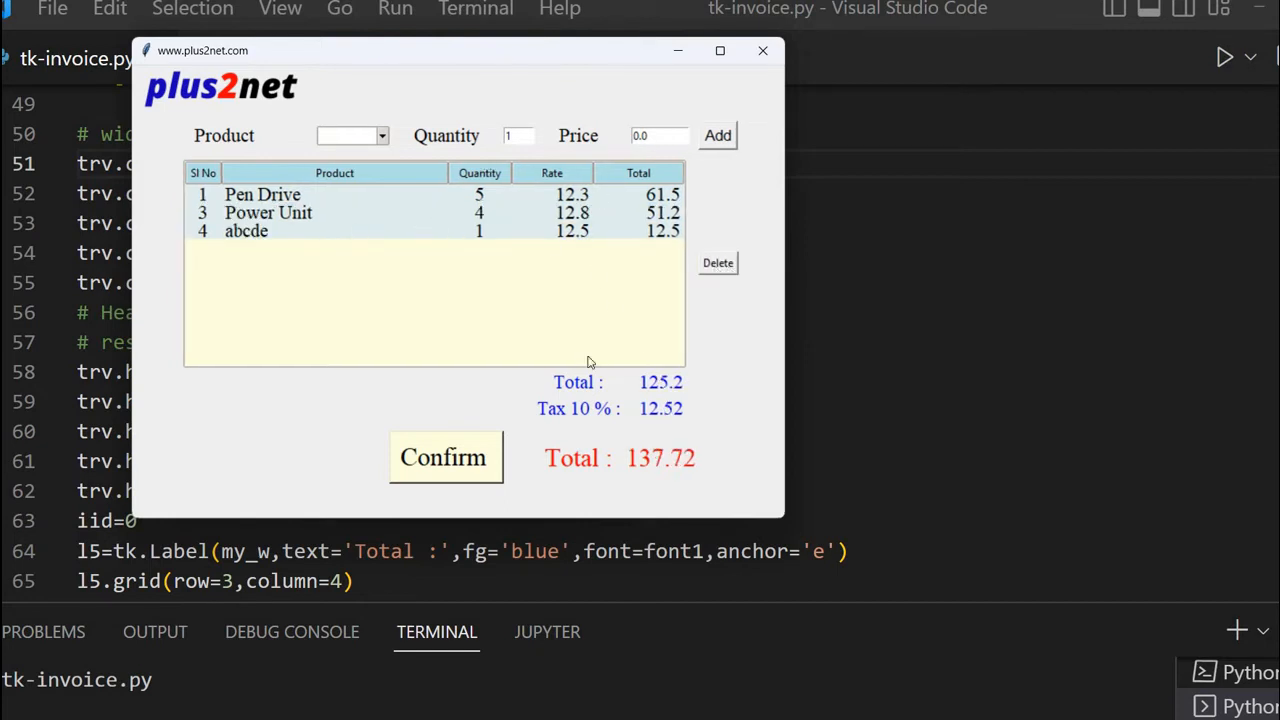
mouse_move(688, 388)
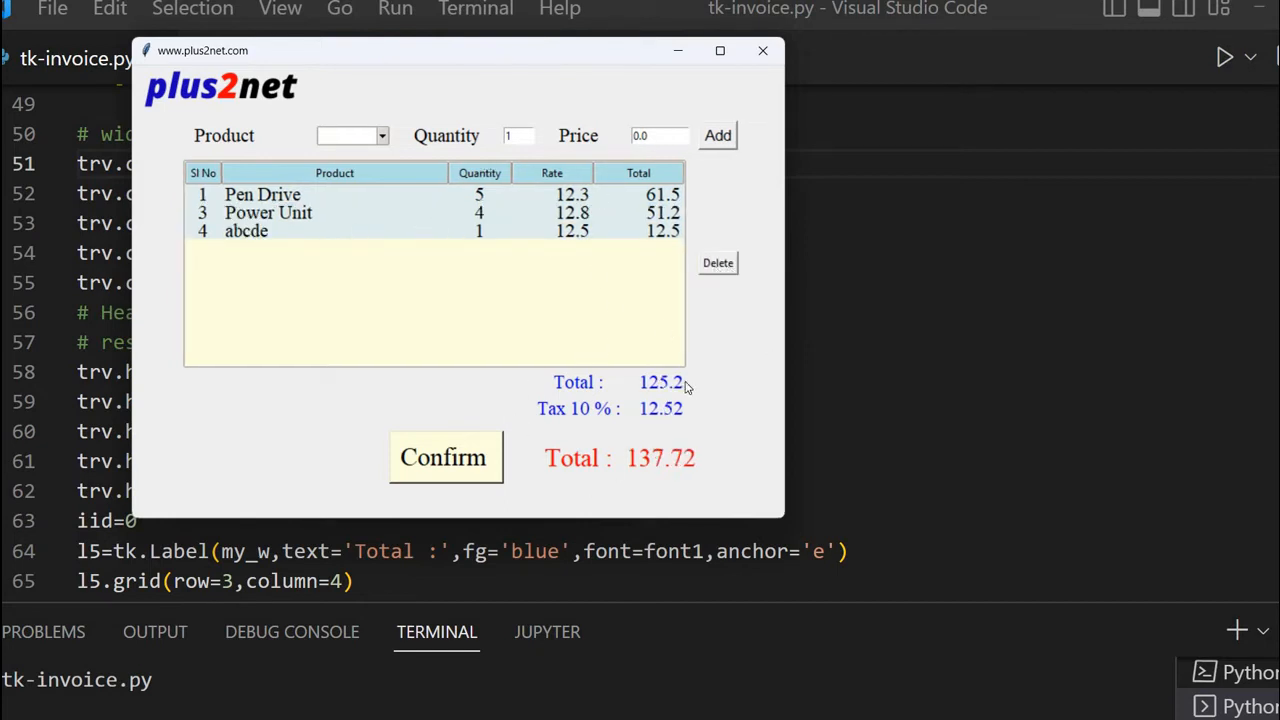
mouse_move(470, 458)
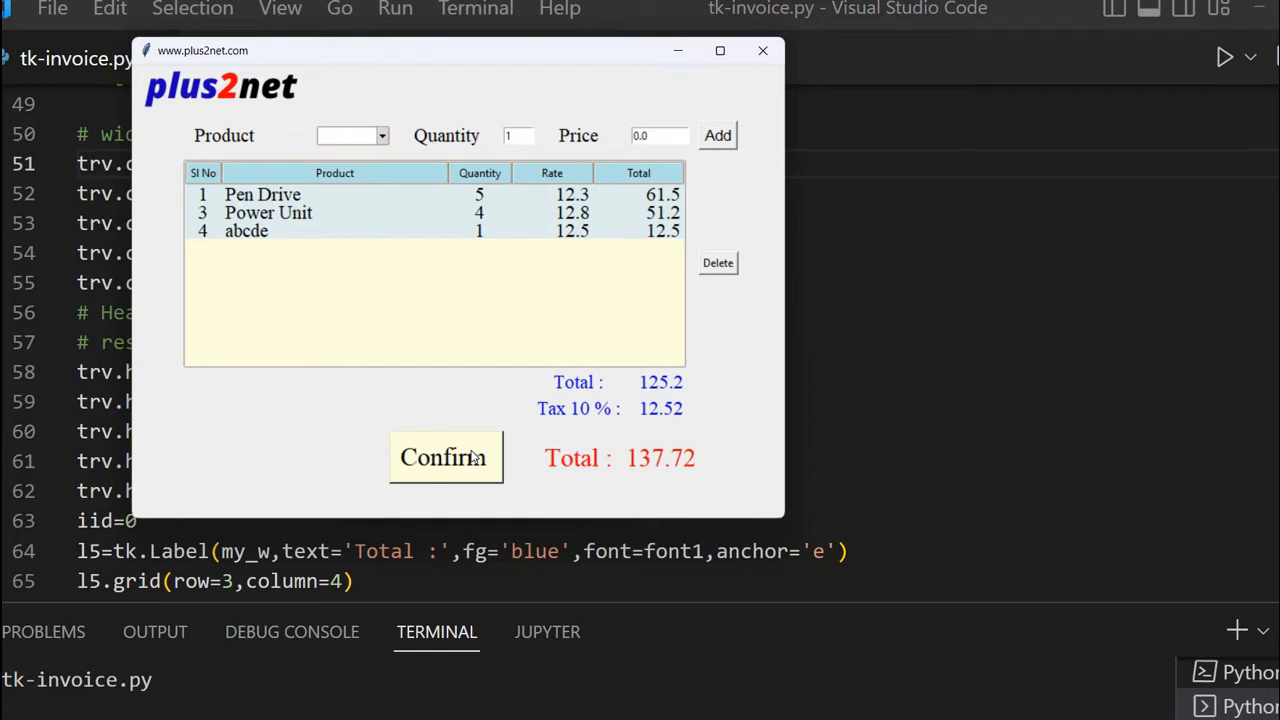
mouse_move(644, 352)
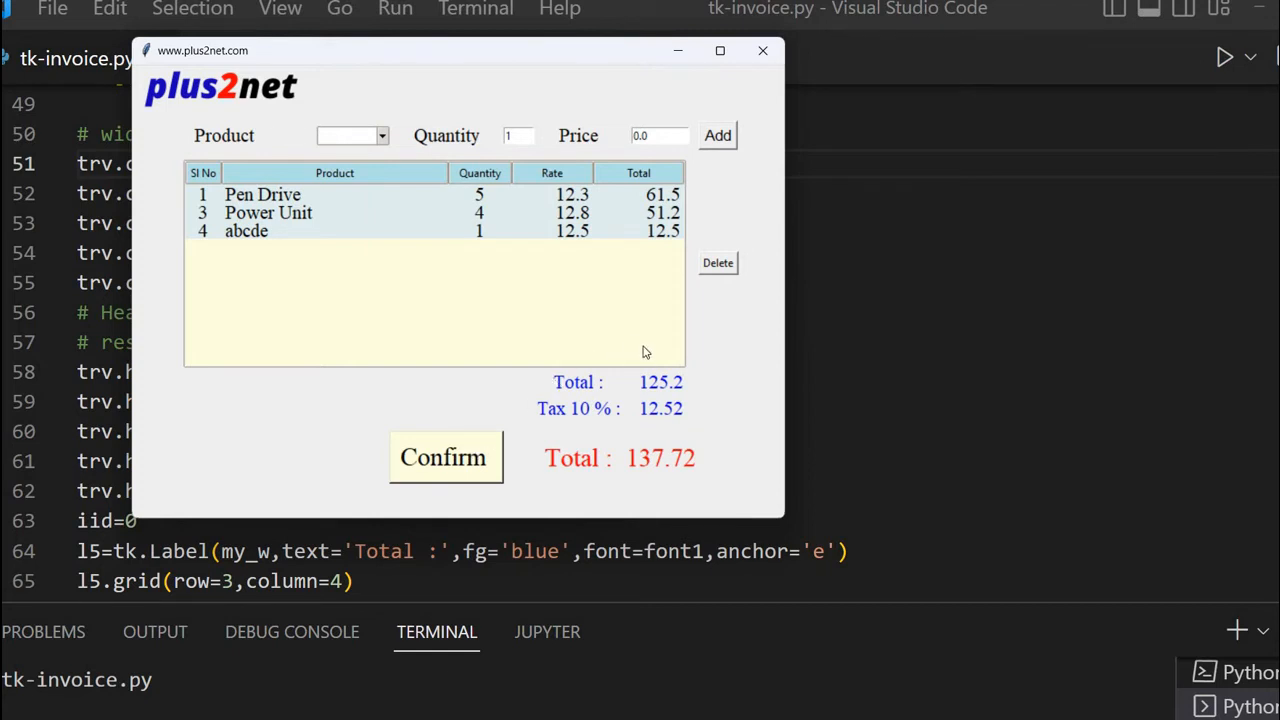
mouse_move(718, 360)
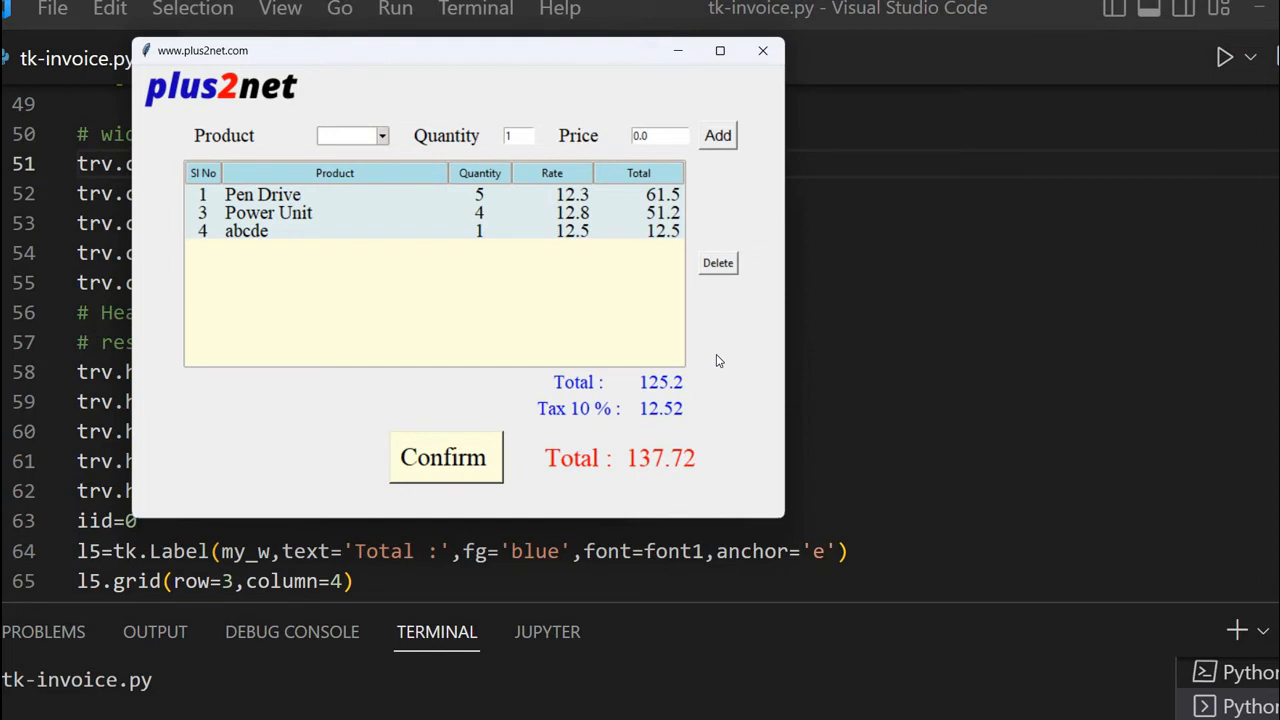
mouse_move(630, 320)
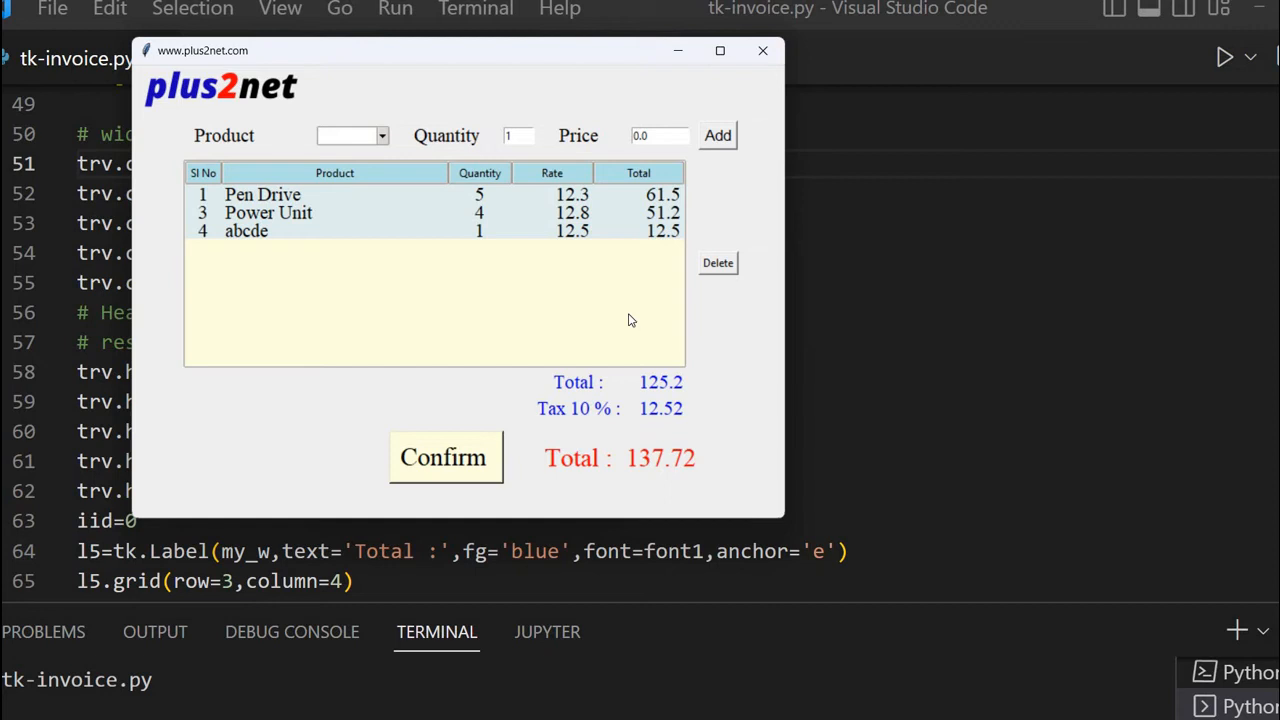
mouse_move(456, 230)
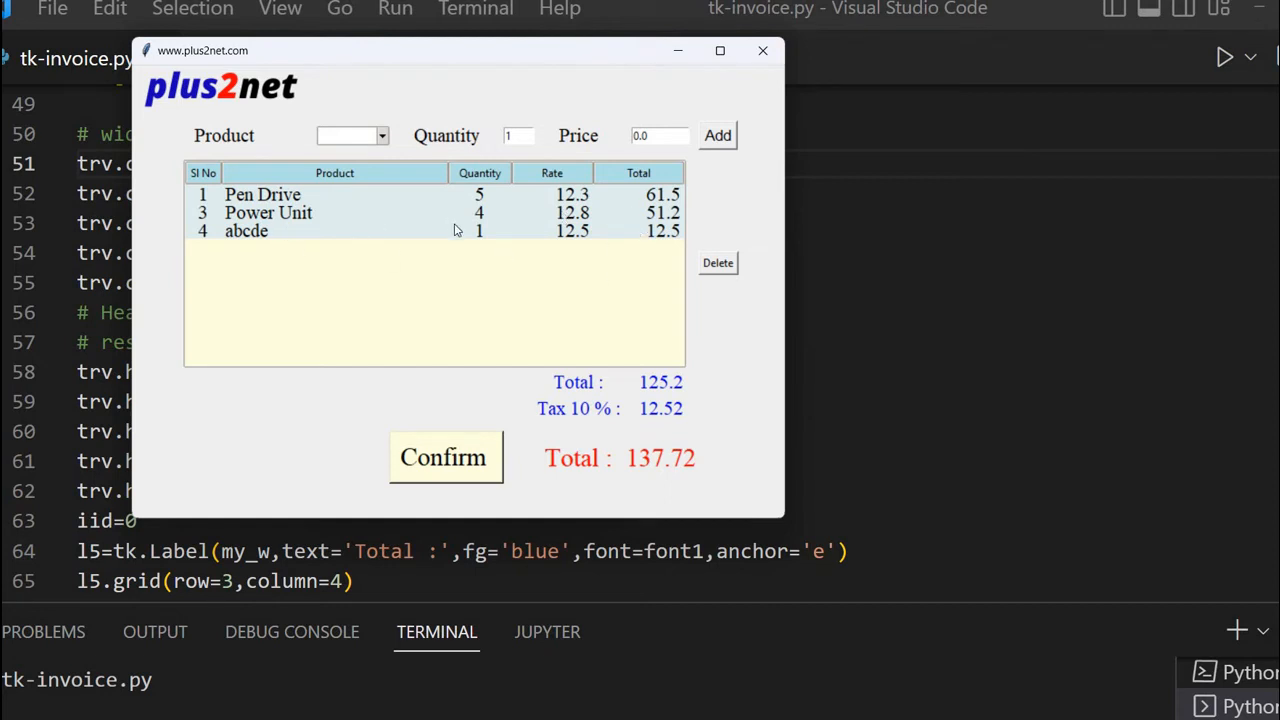
mouse_move(518, 288)
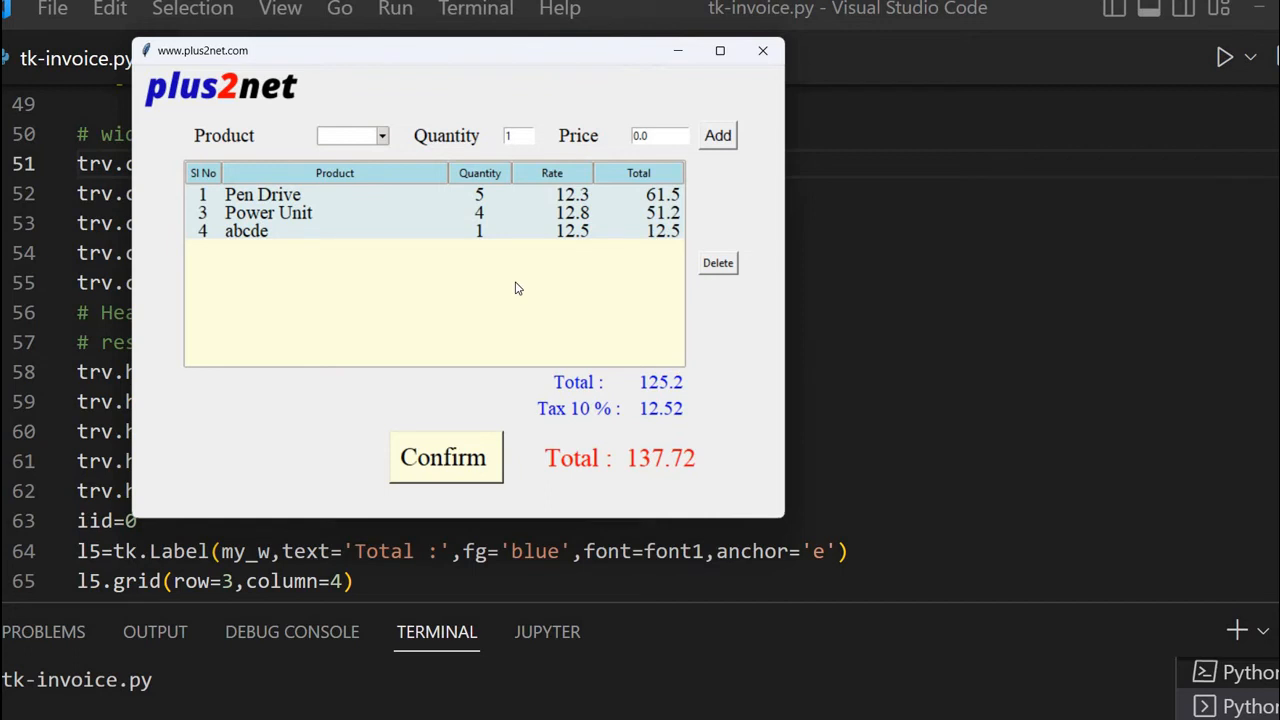
mouse_move(464, 436)
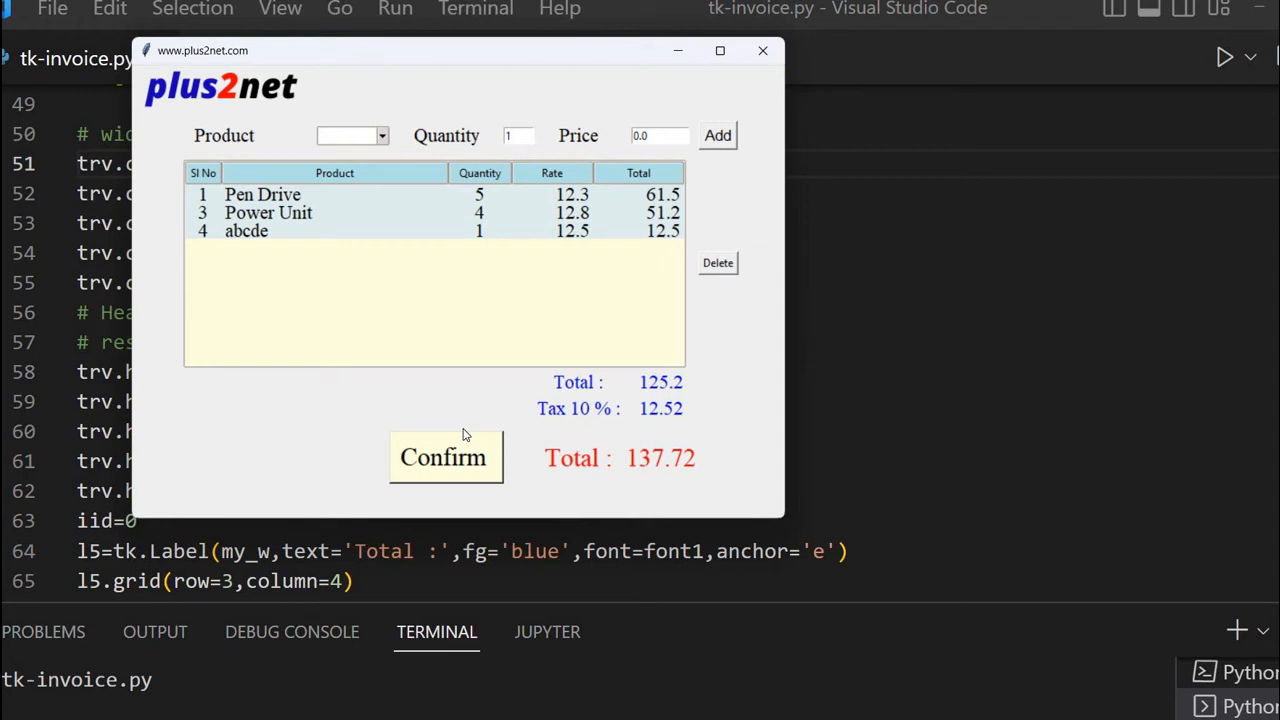
mouse_move(364, 324)
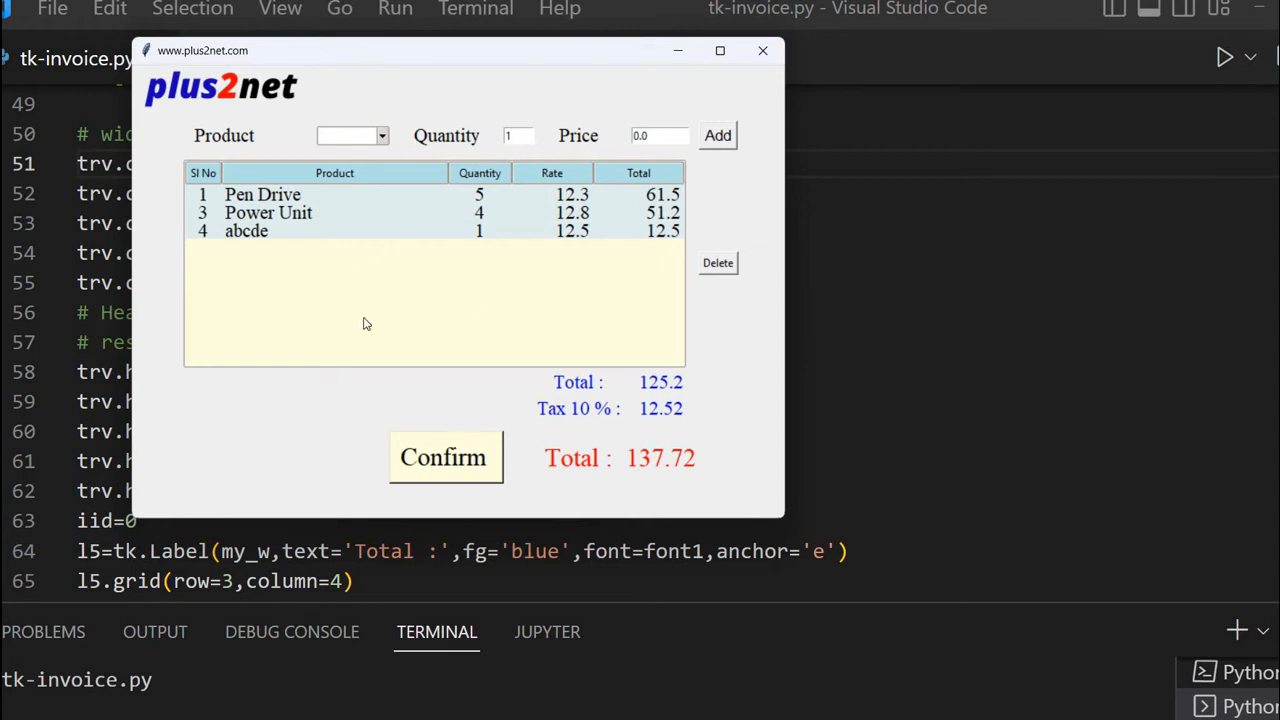
mouse_move(450, 400)
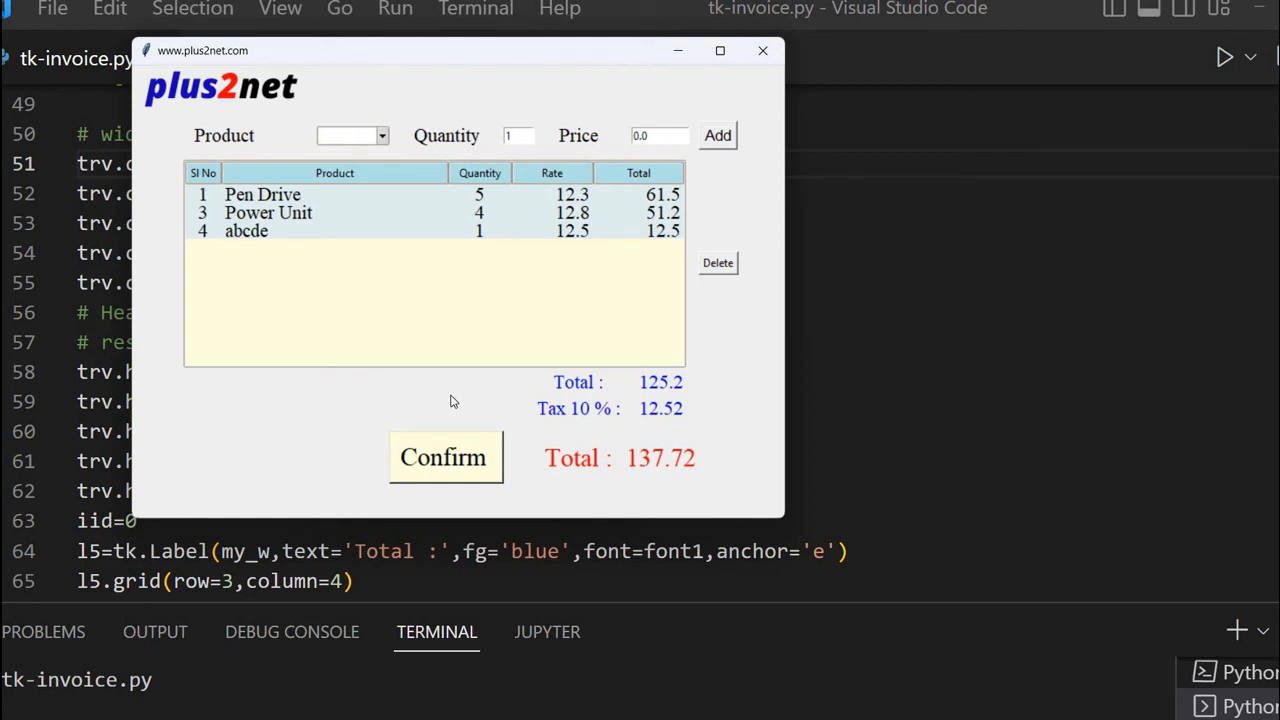